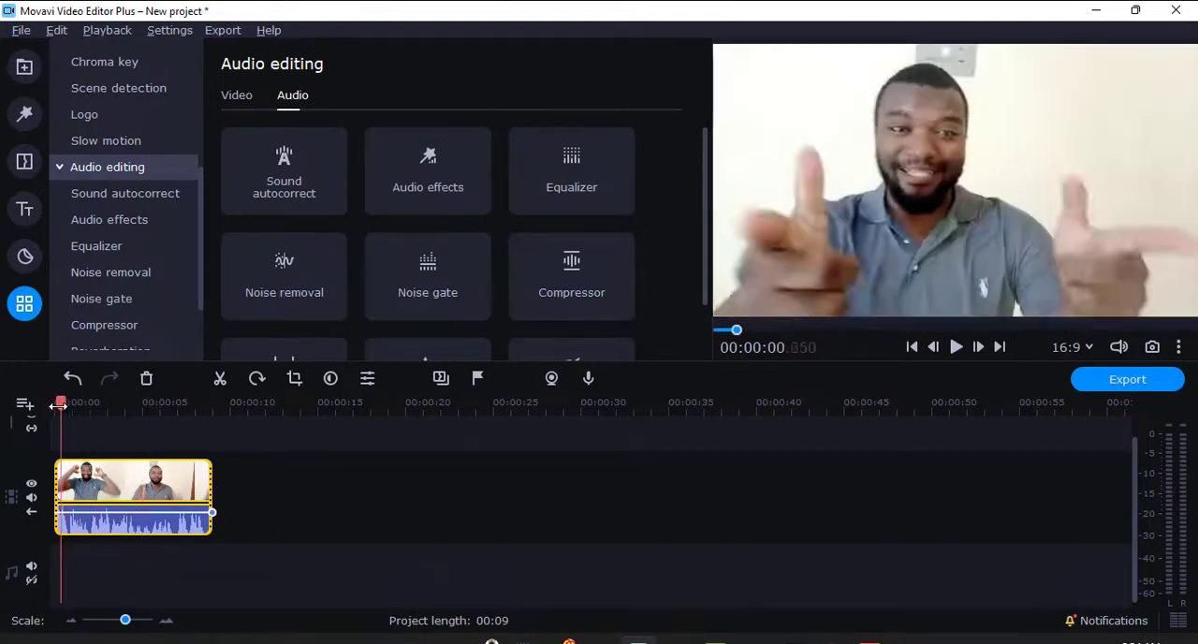
Show the Audio effects collection and scroll through the available effect tiles
click(954, 346)
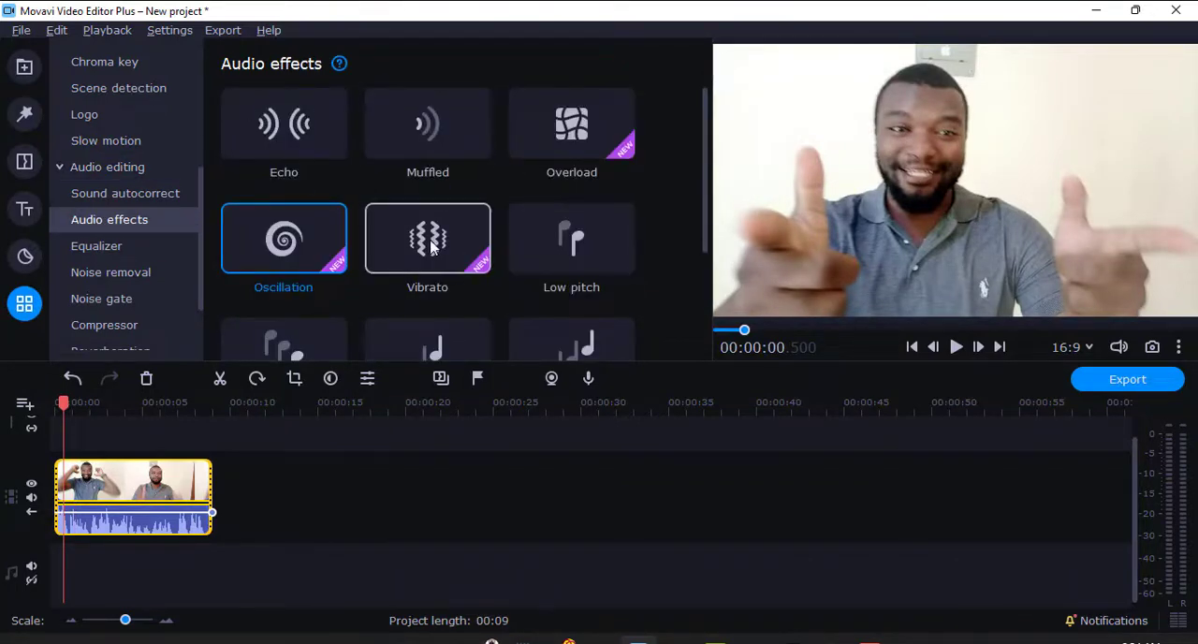
mouse_move(360, 279)
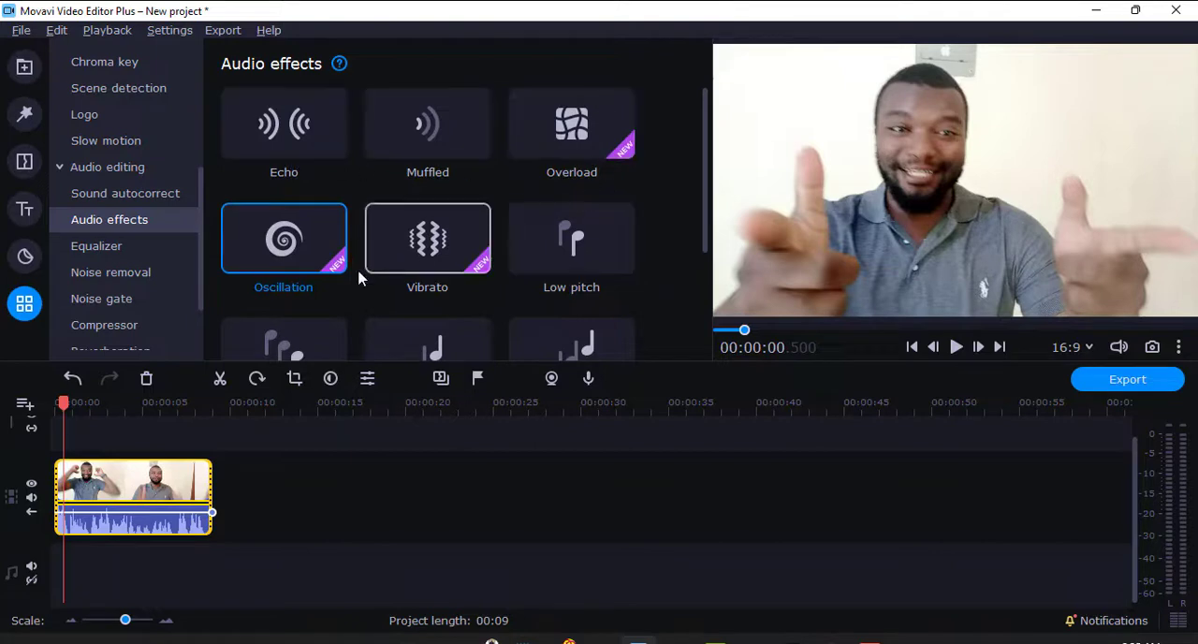
scroll(down, 3)
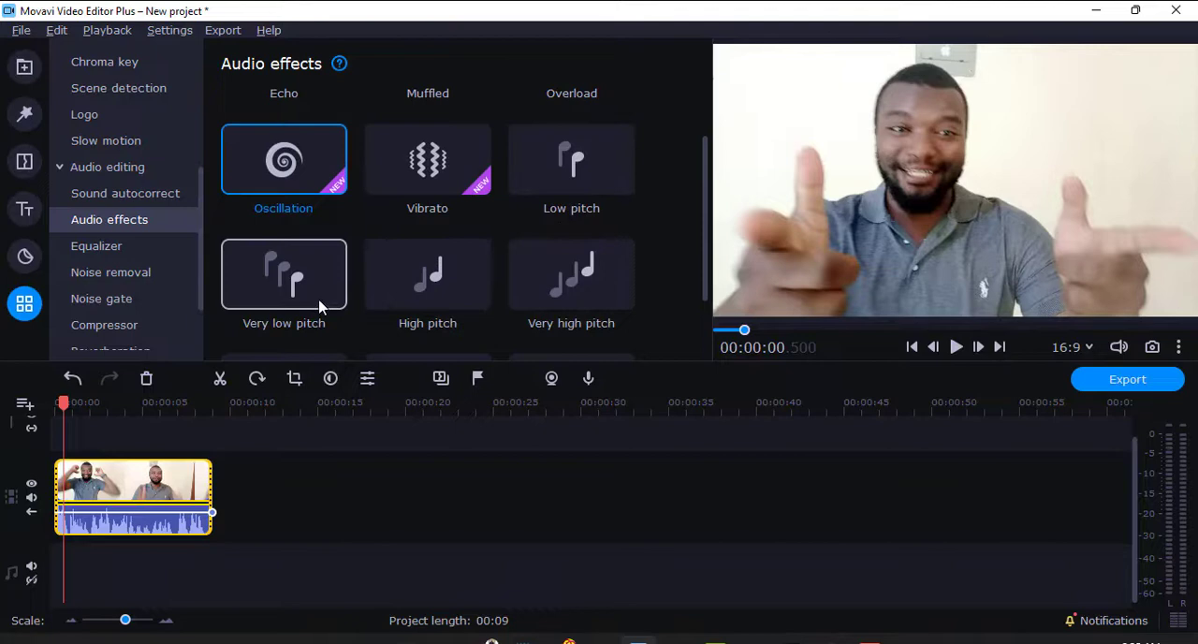
scroll(down, 3)
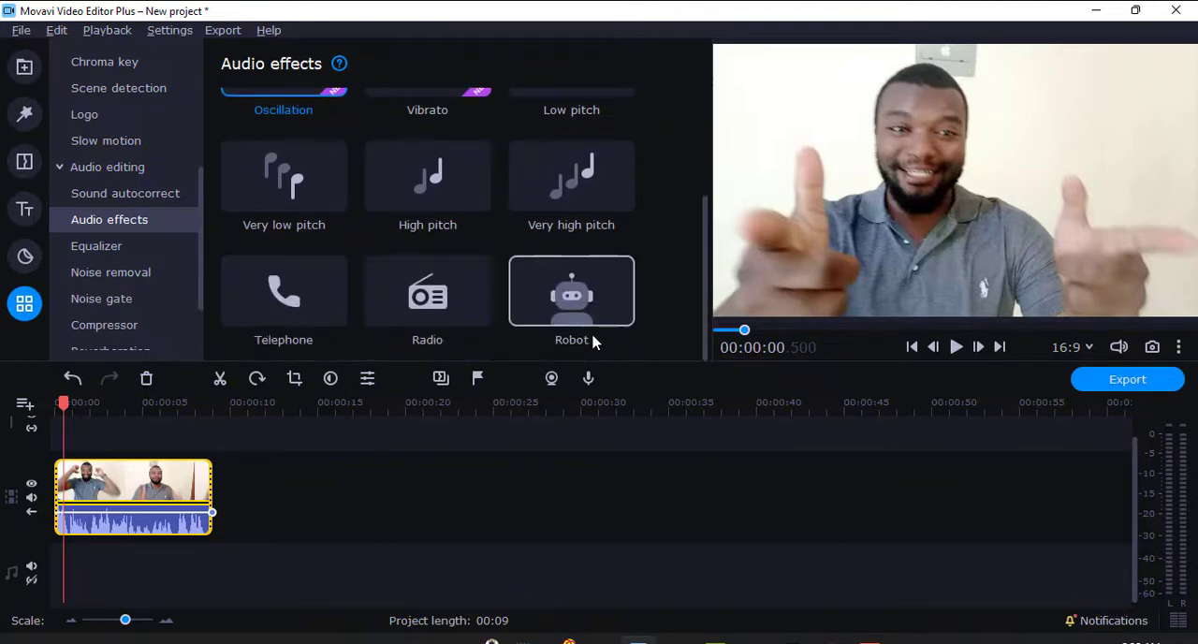
scroll(up, 3)
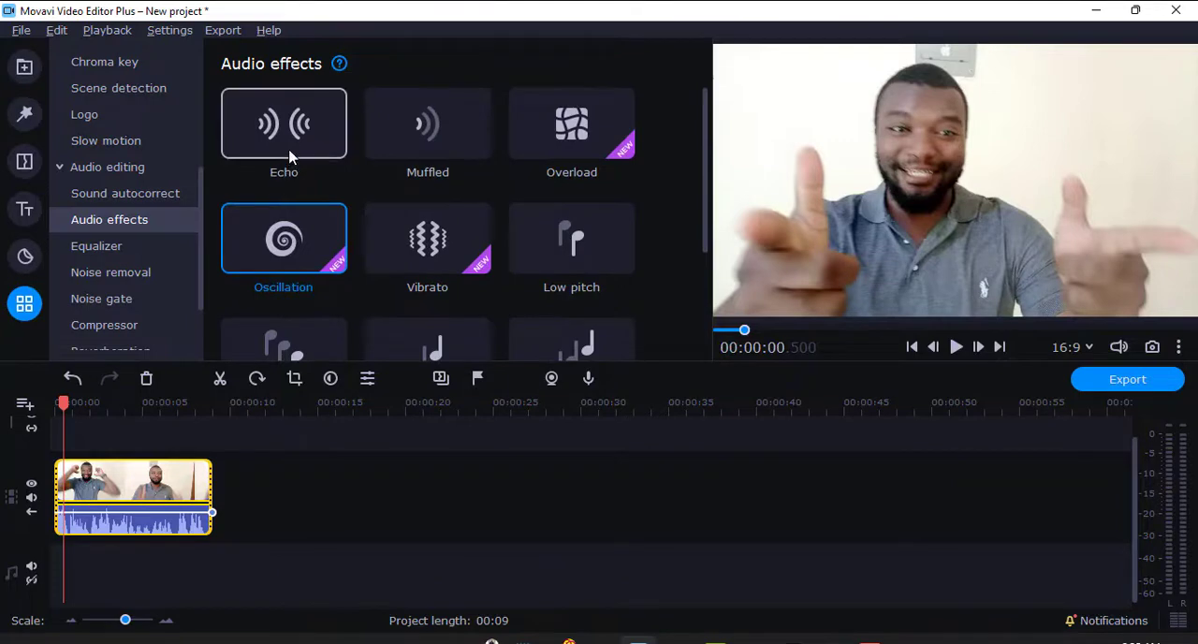
mouse_move(292, 124)
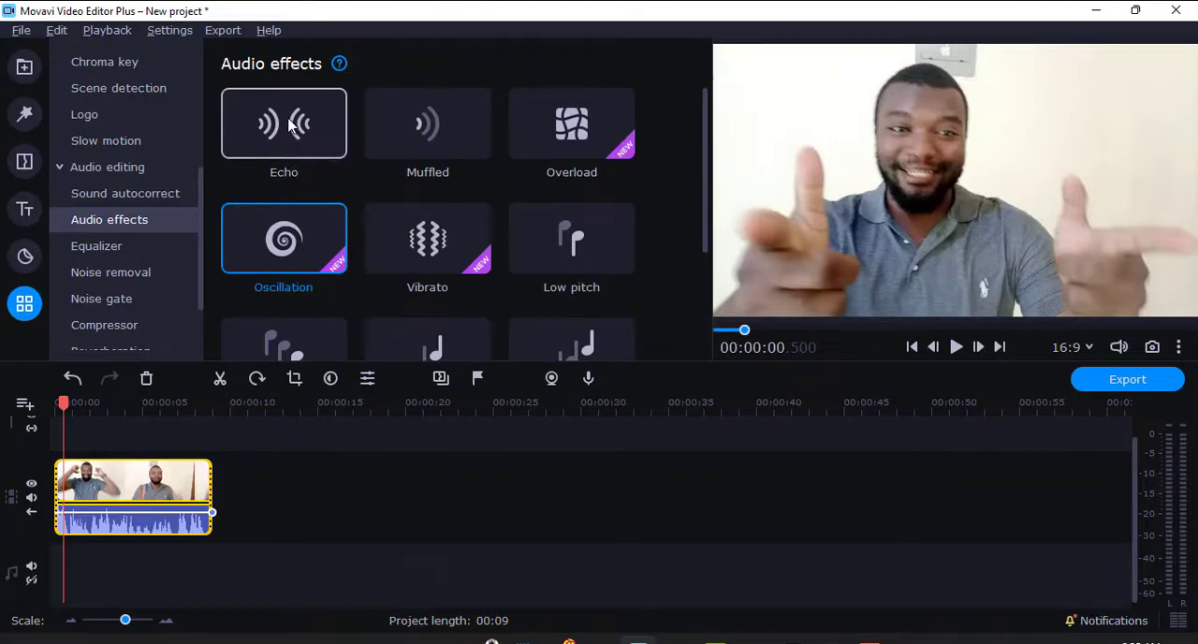
Audition the Echo effect on the clip, then delete it from Applied effects
click(285, 124)
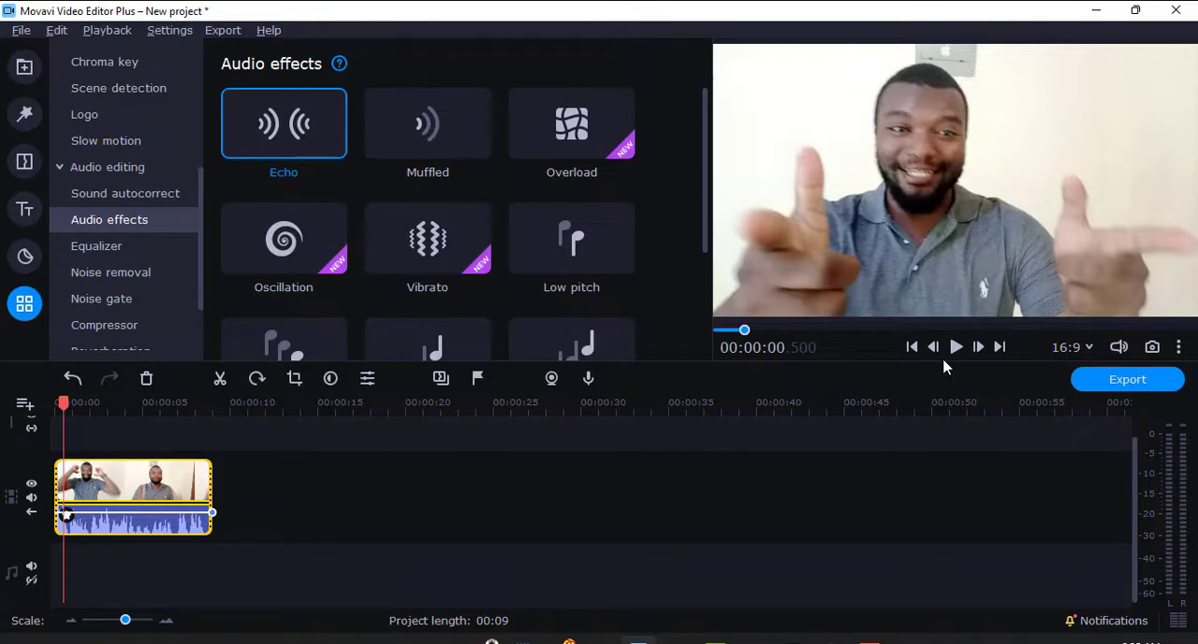
click(955, 347)
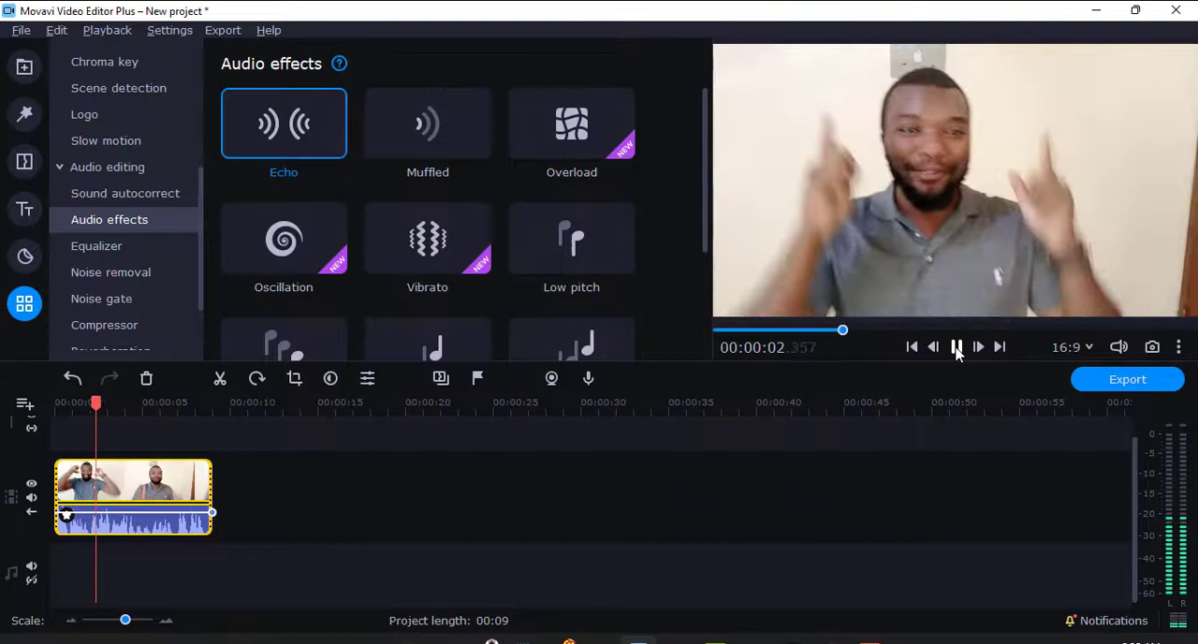
click(955, 346)
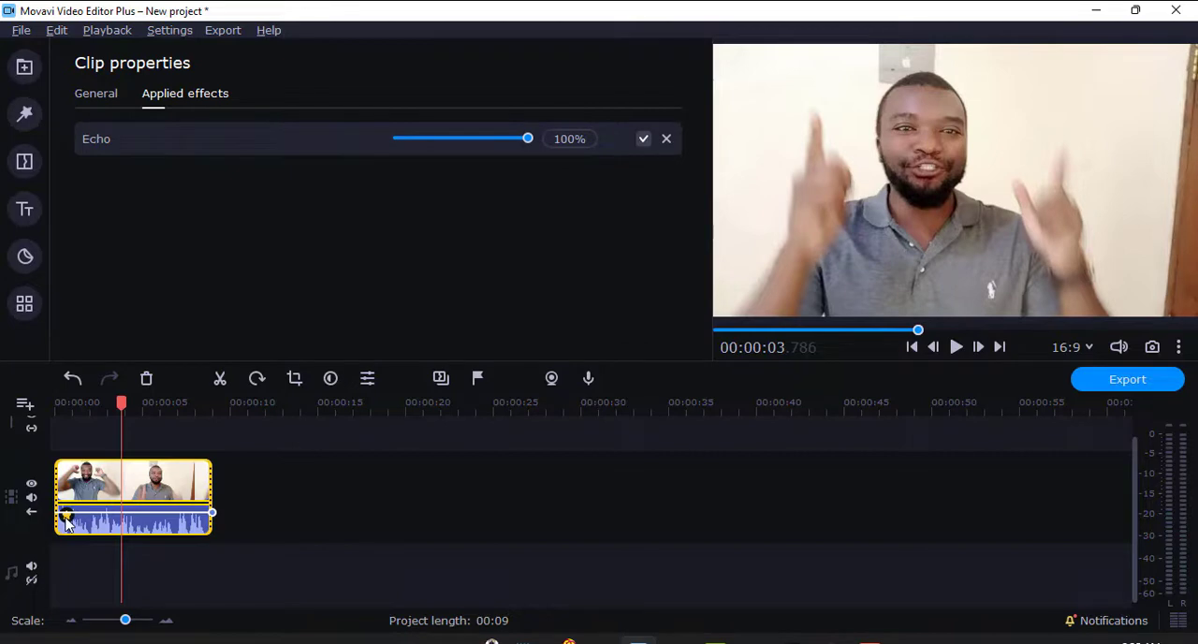
click(667, 139)
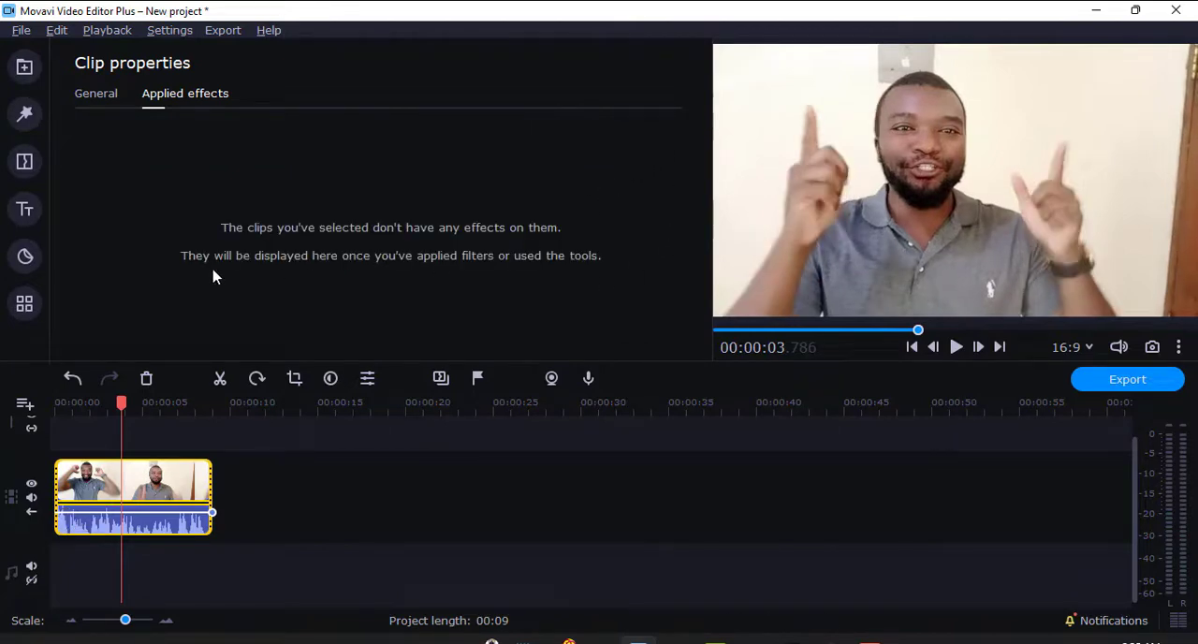
Audition the Muffled effect on the clip and view it in Applied effects
click(24, 303)
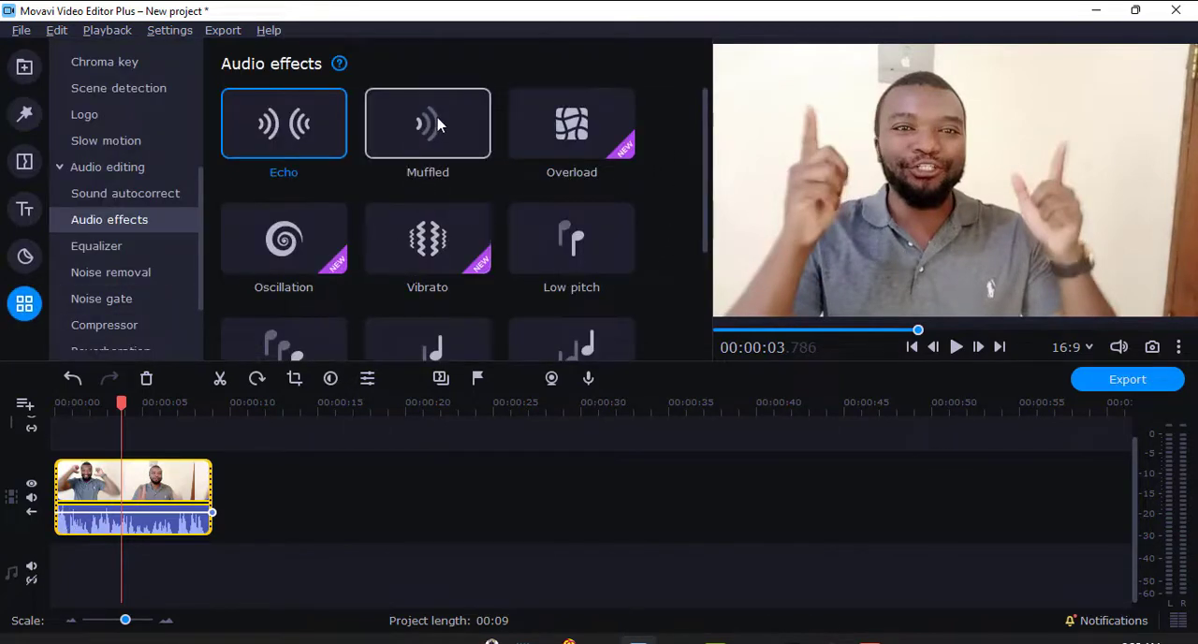
click(426, 124)
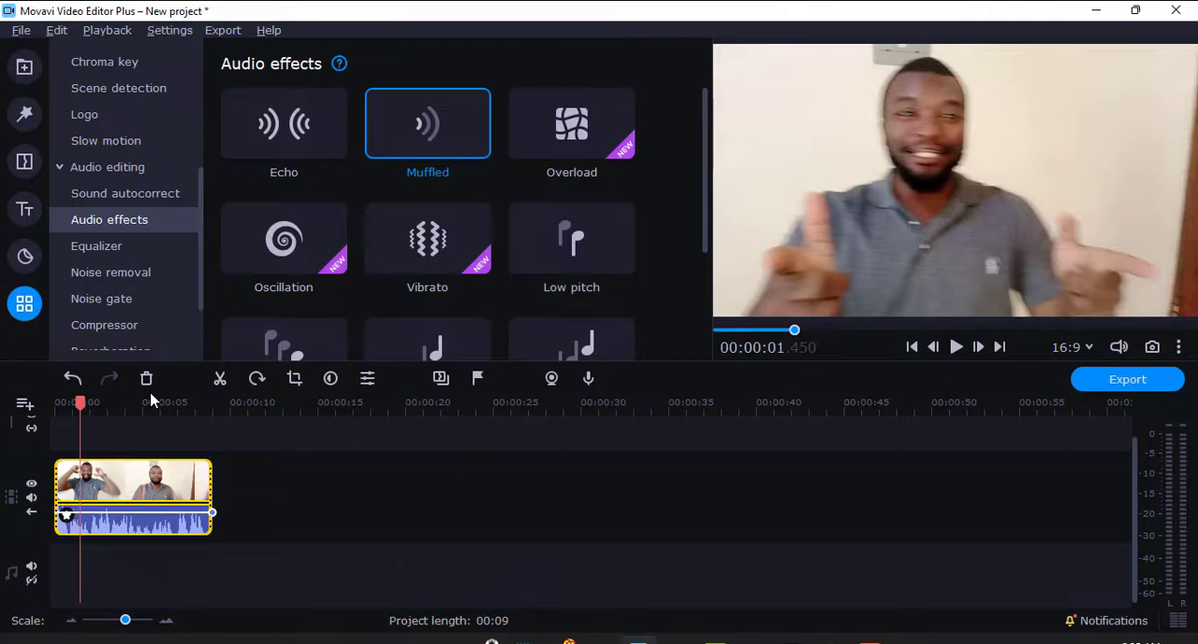
click(955, 347)
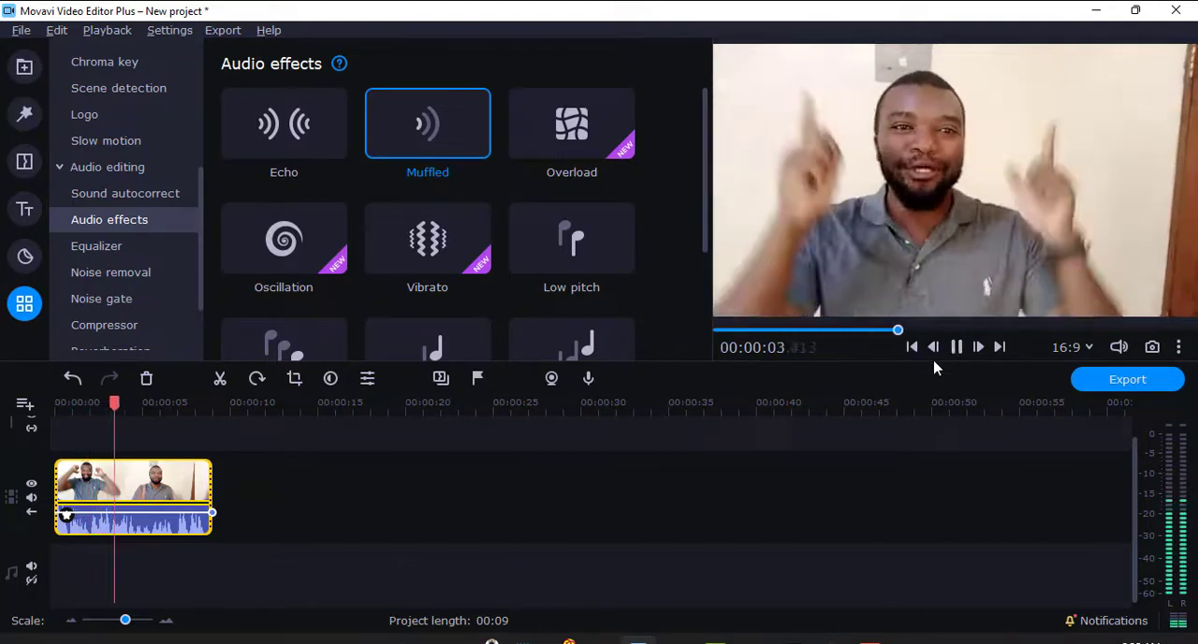
click(955, 346)
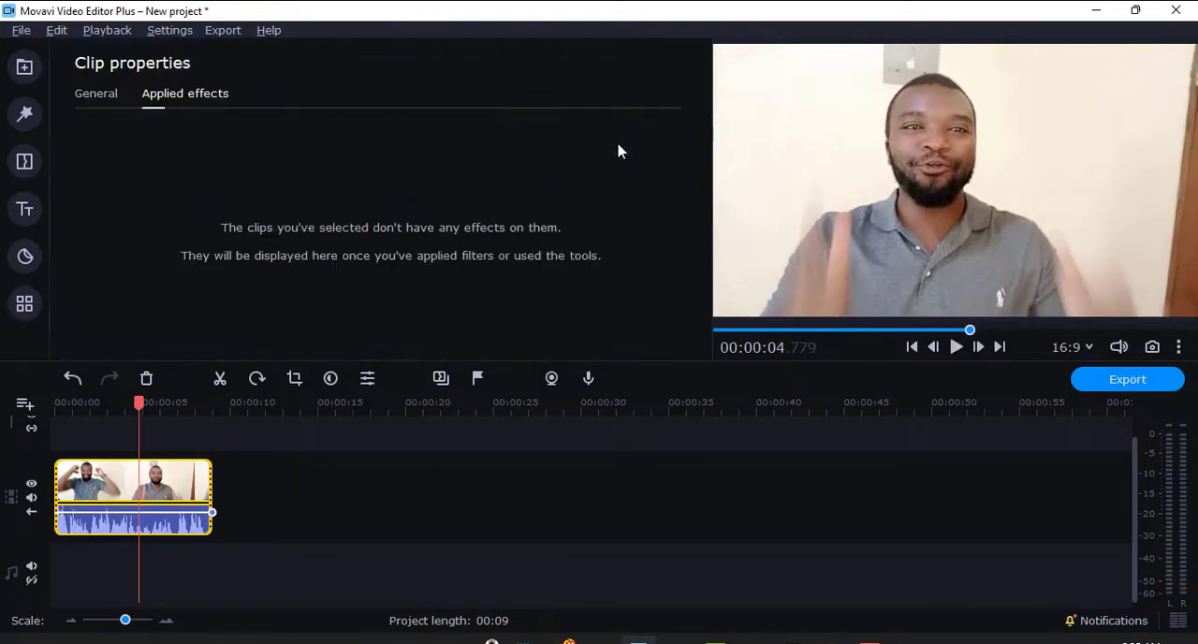
Audition the Overload effect on the clip, then remove it from Applied effects
click(24, 303)
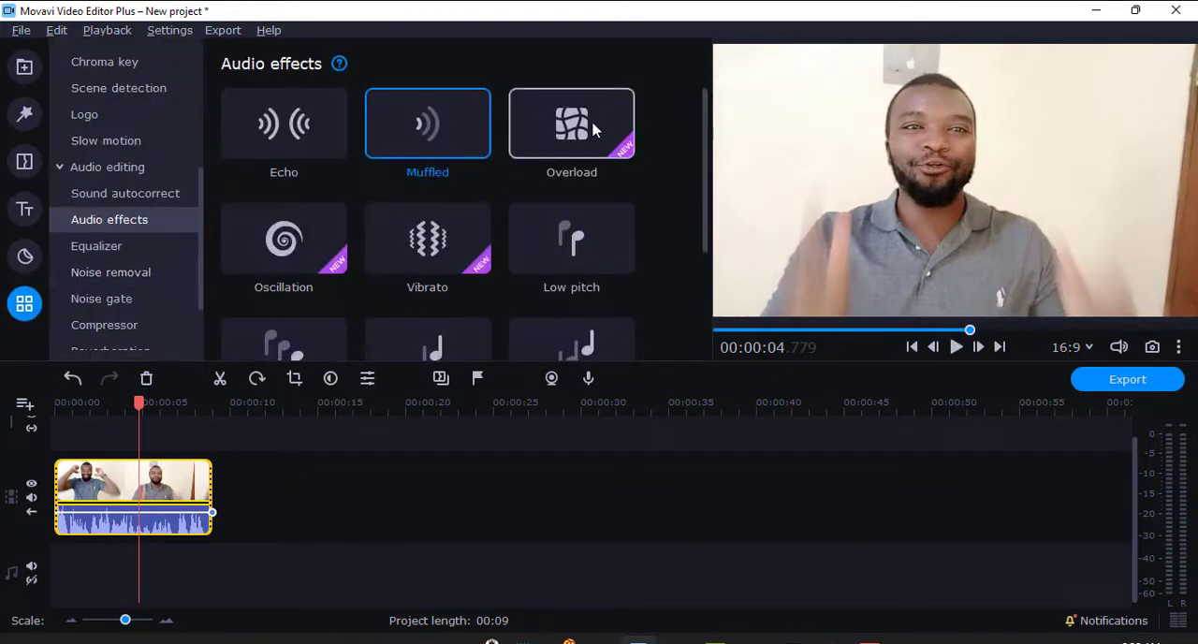
click(571, 124)
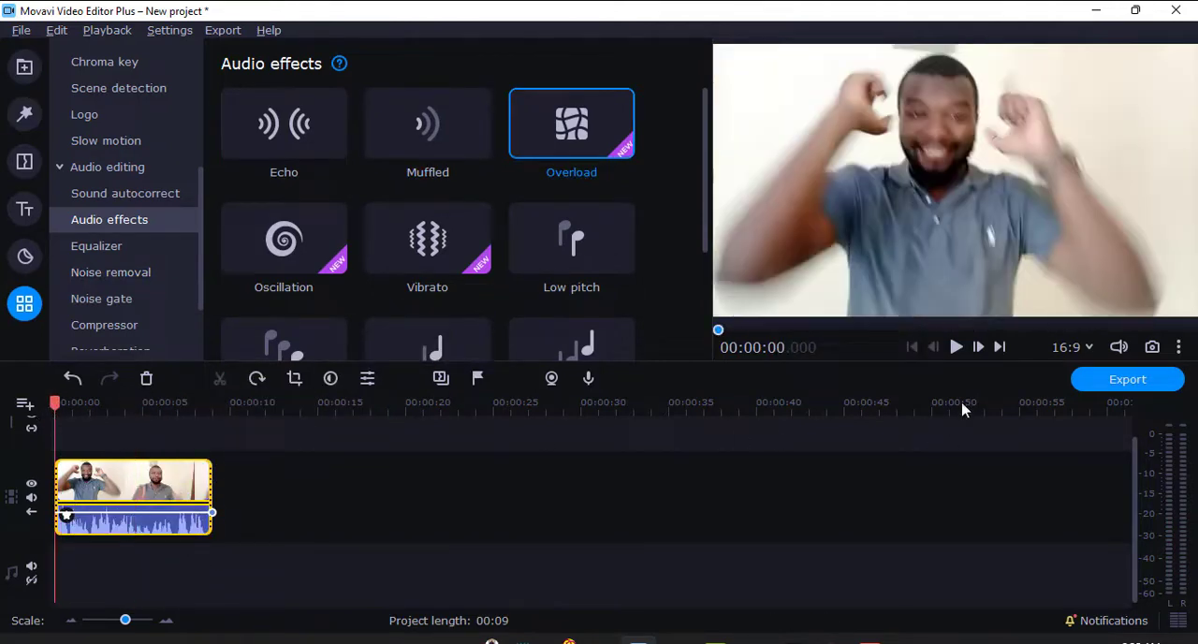
click(955, 347)
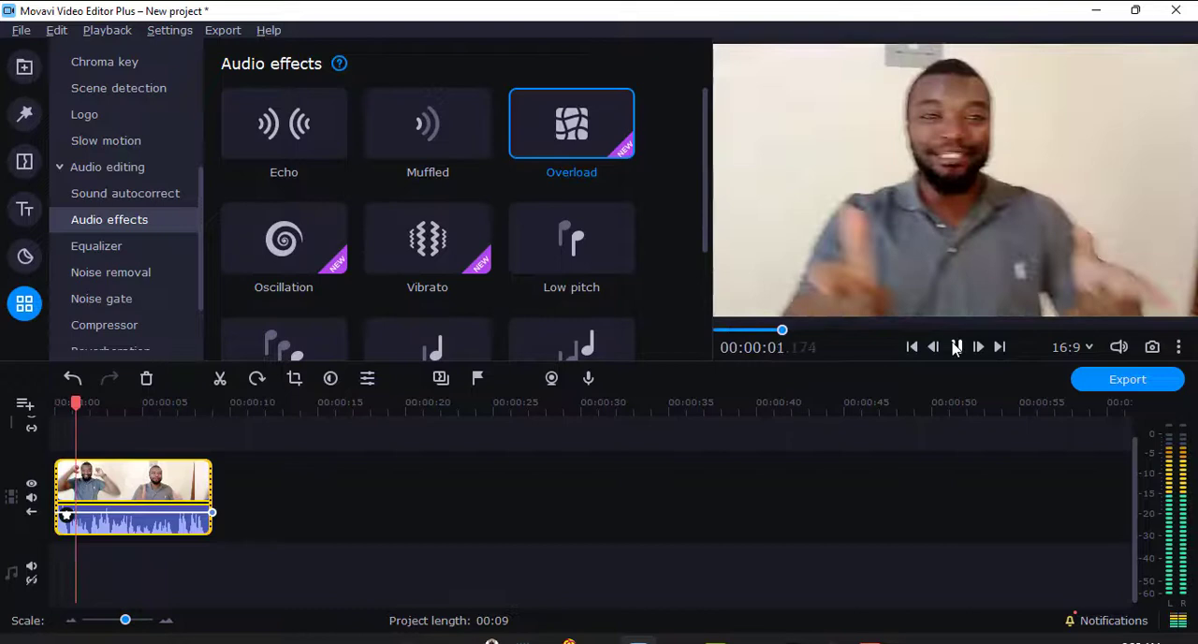
click(955, 346)
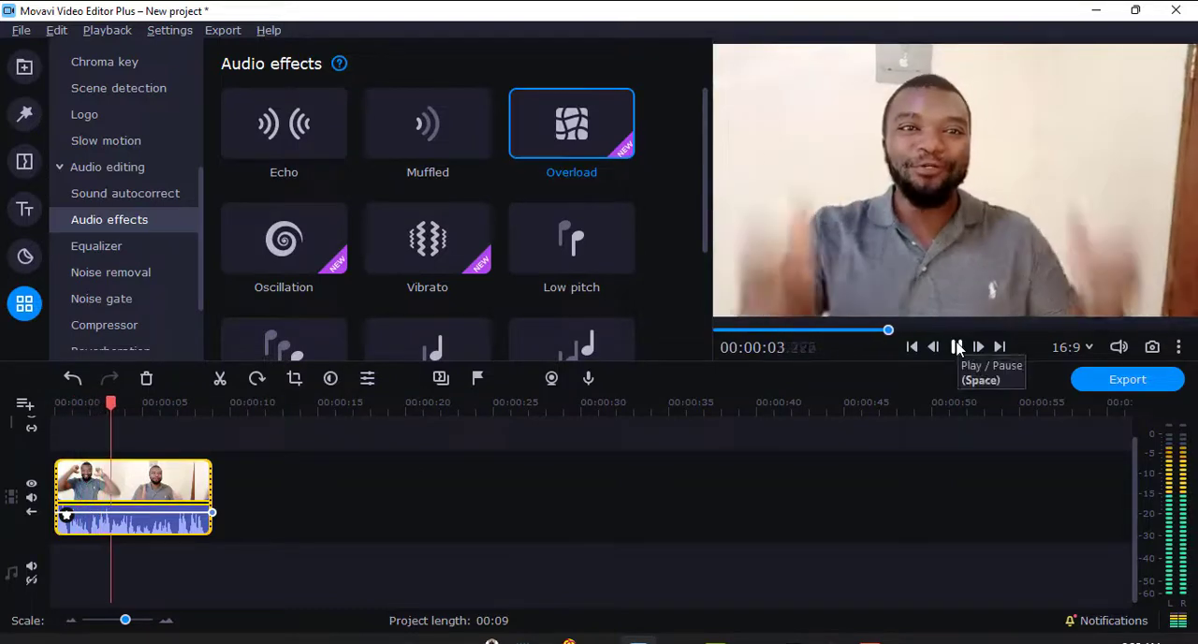
click(955, 347)
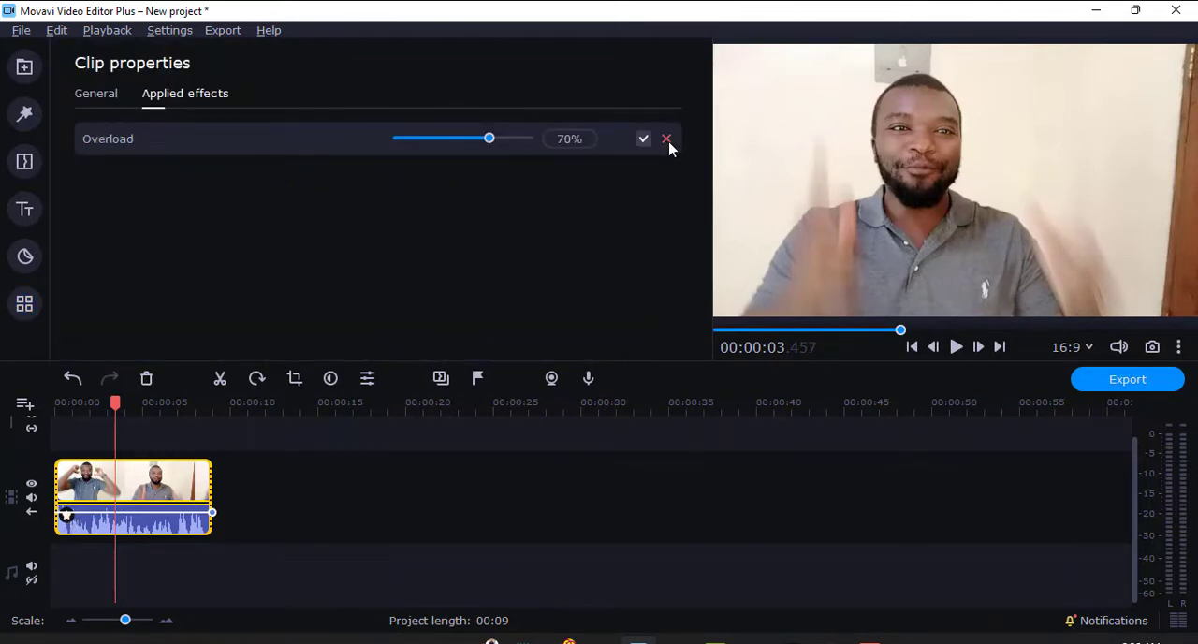
click(666, 138)
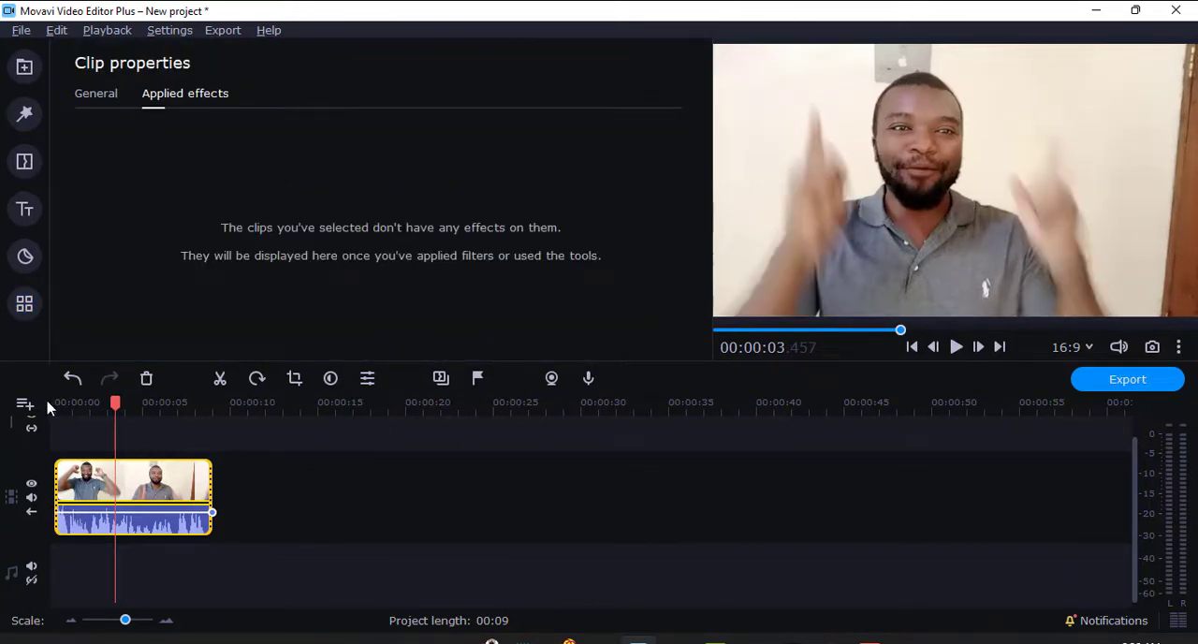
click(25, 303)
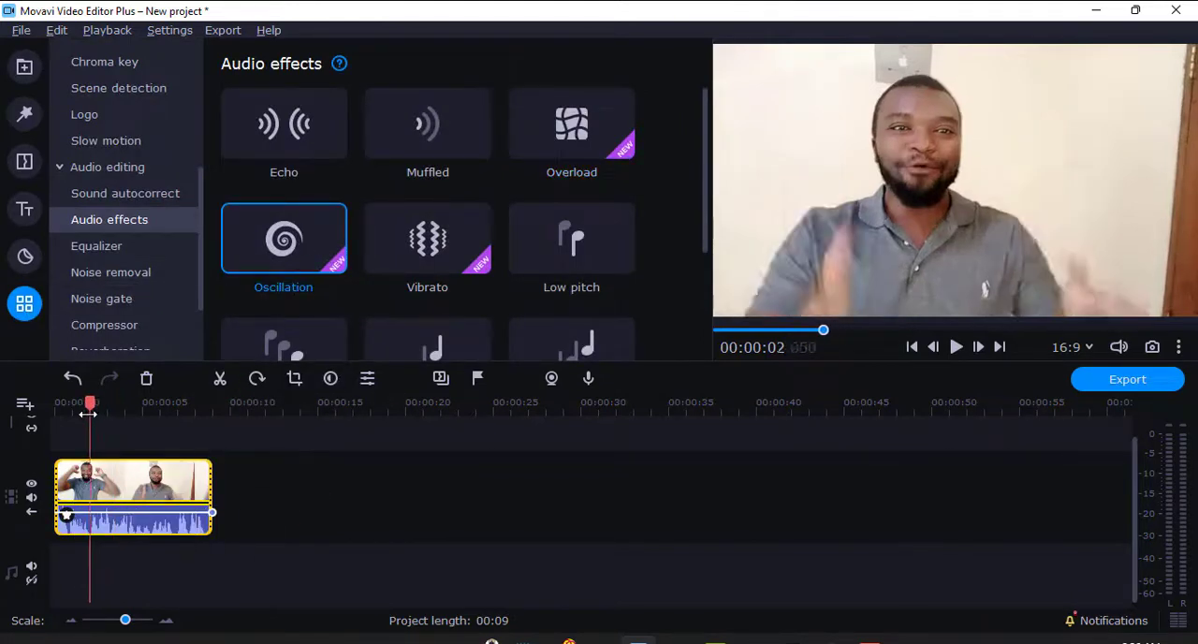
click(954, 346)
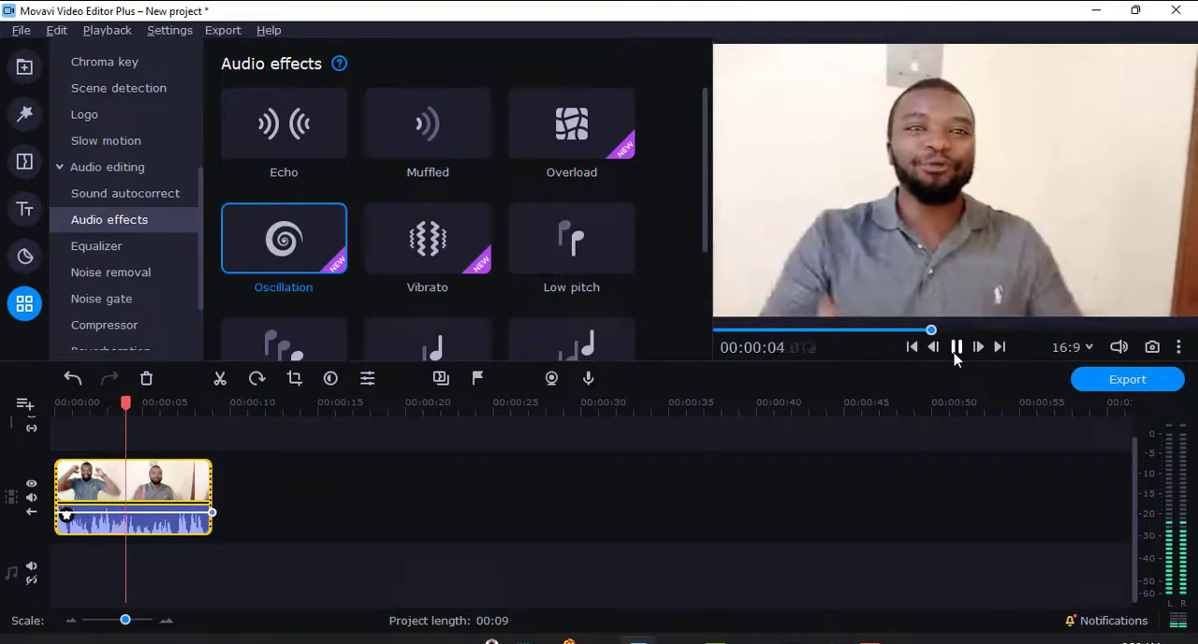
click(955, 346)
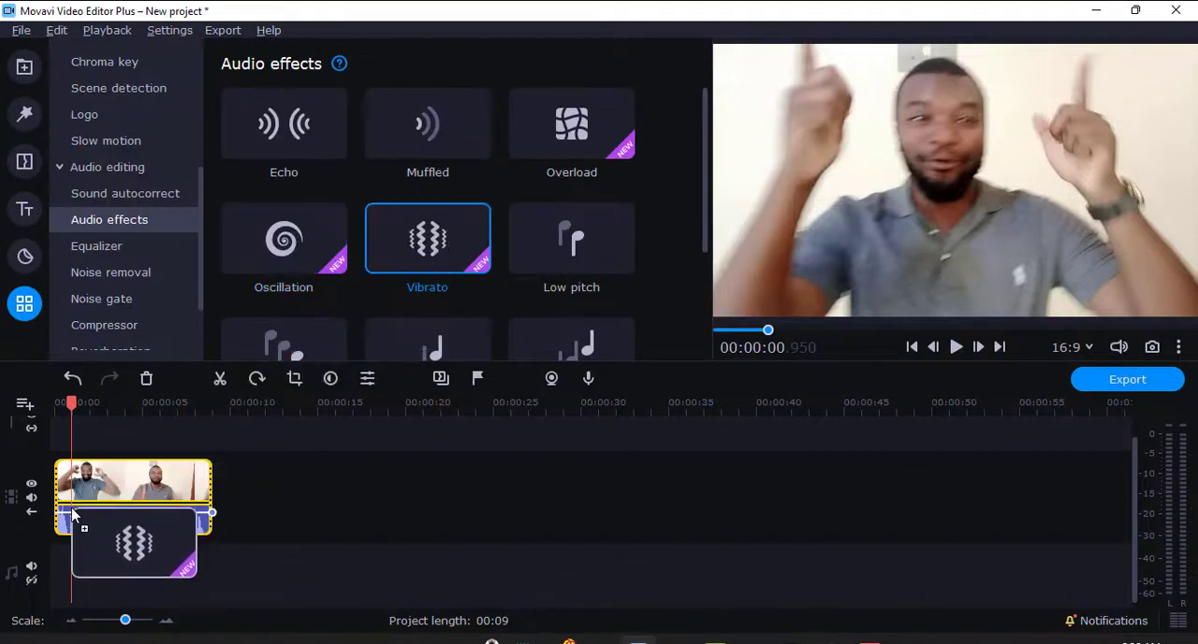
click(954, 346)
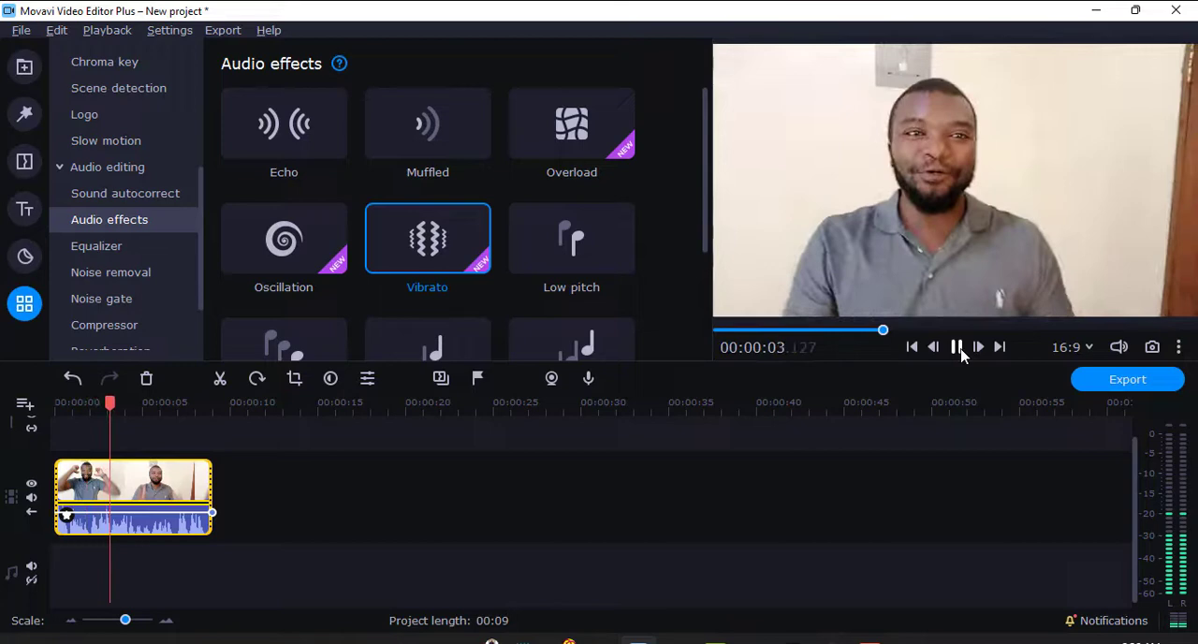
click(955, 347)
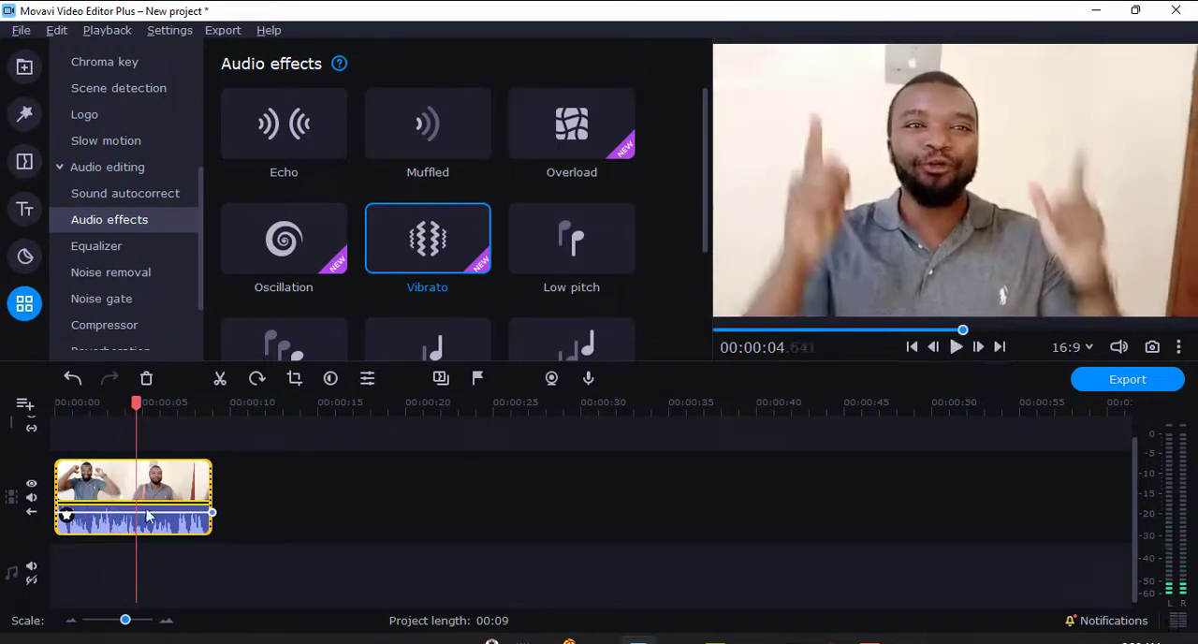
double_click(427, 238)
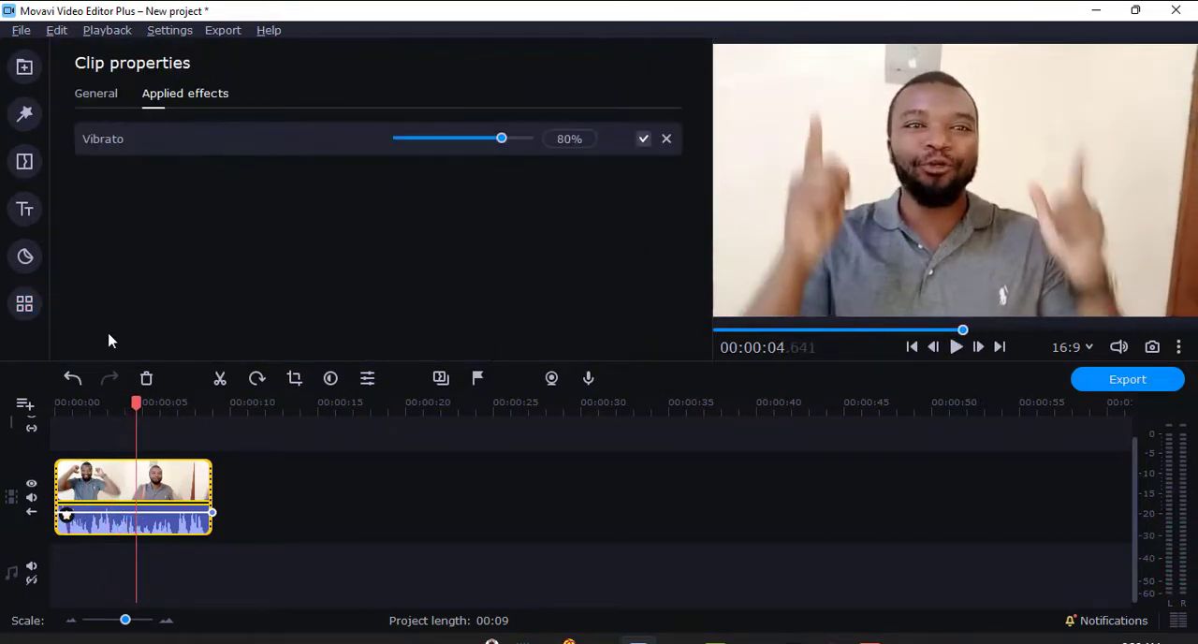
click(666, 138)
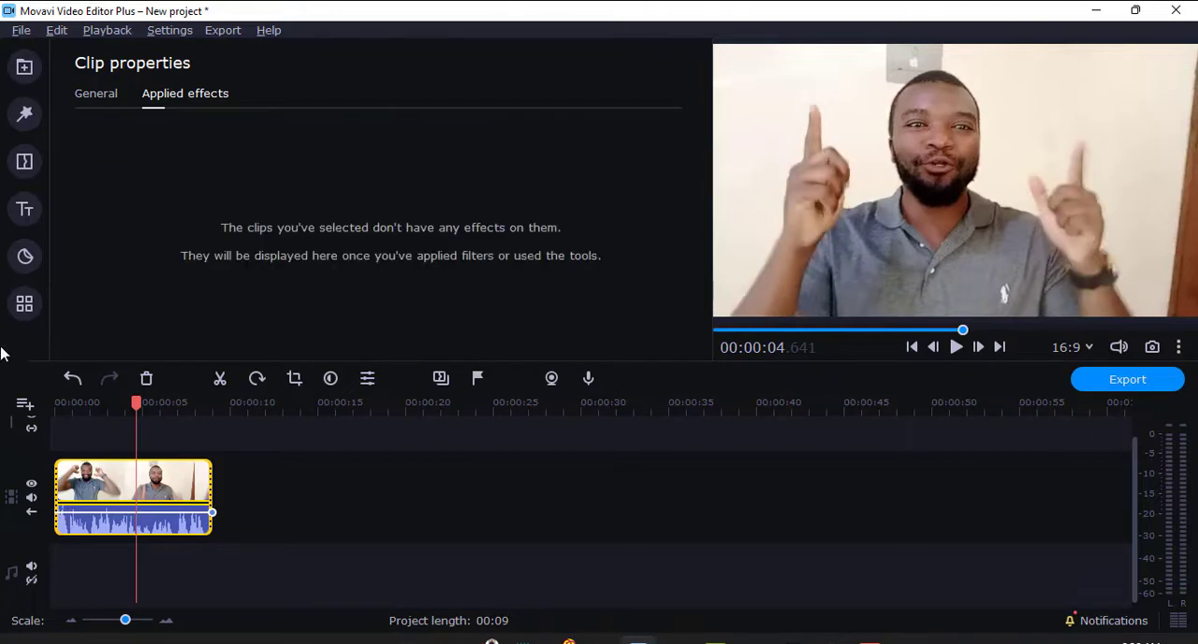
click(24, 304)
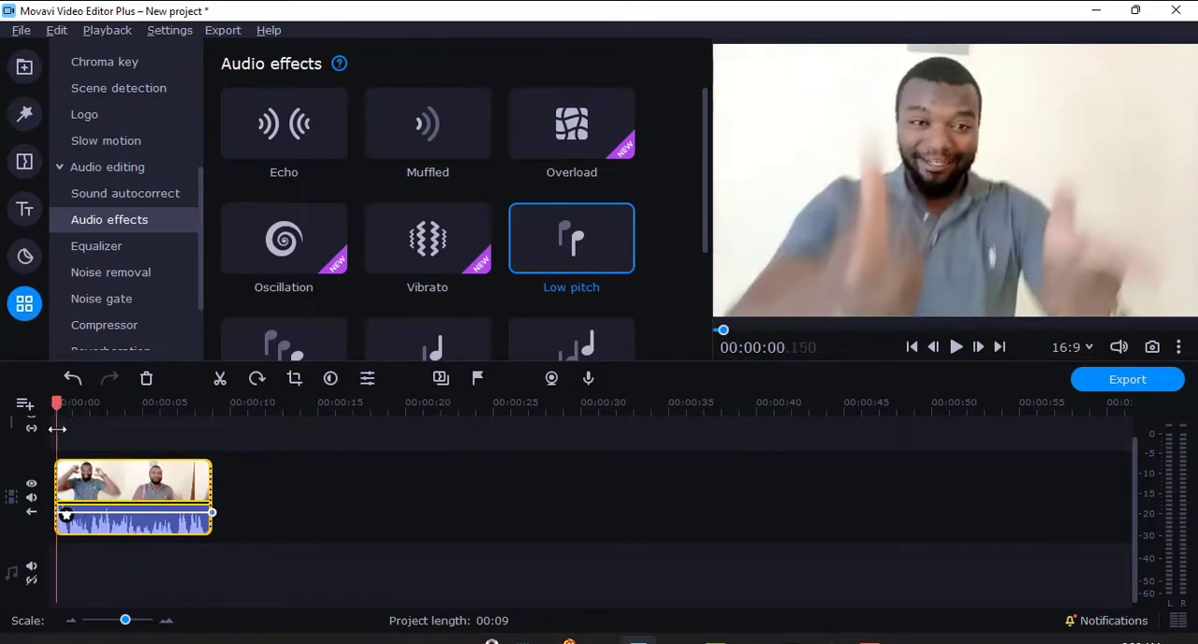
click(955, 347)
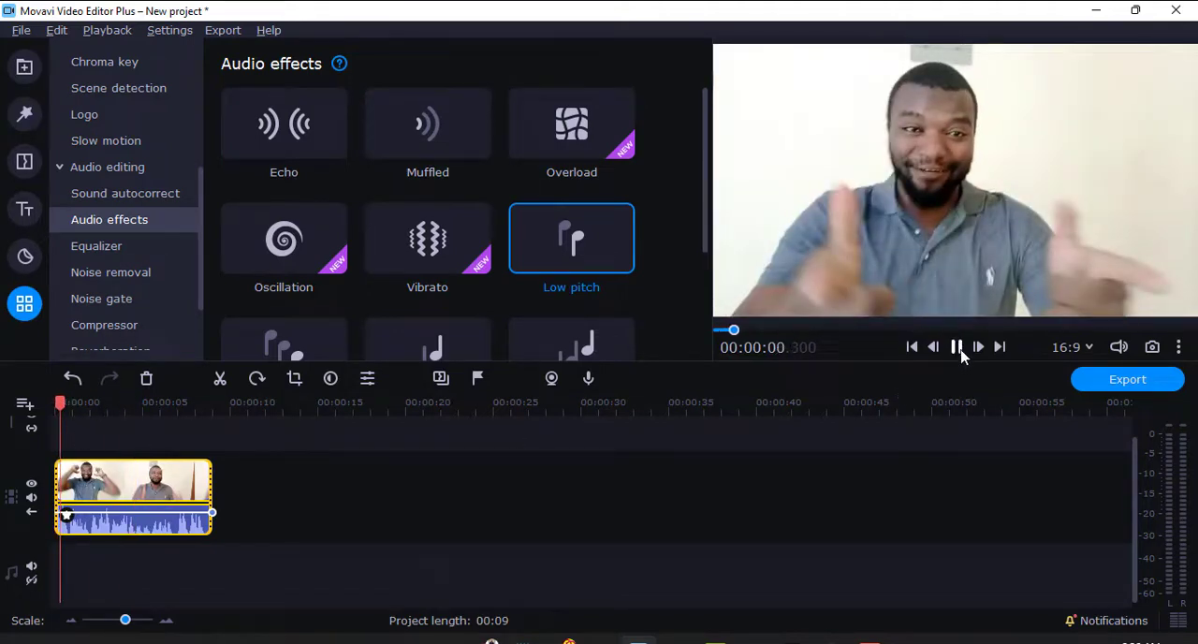
click(957, 346)
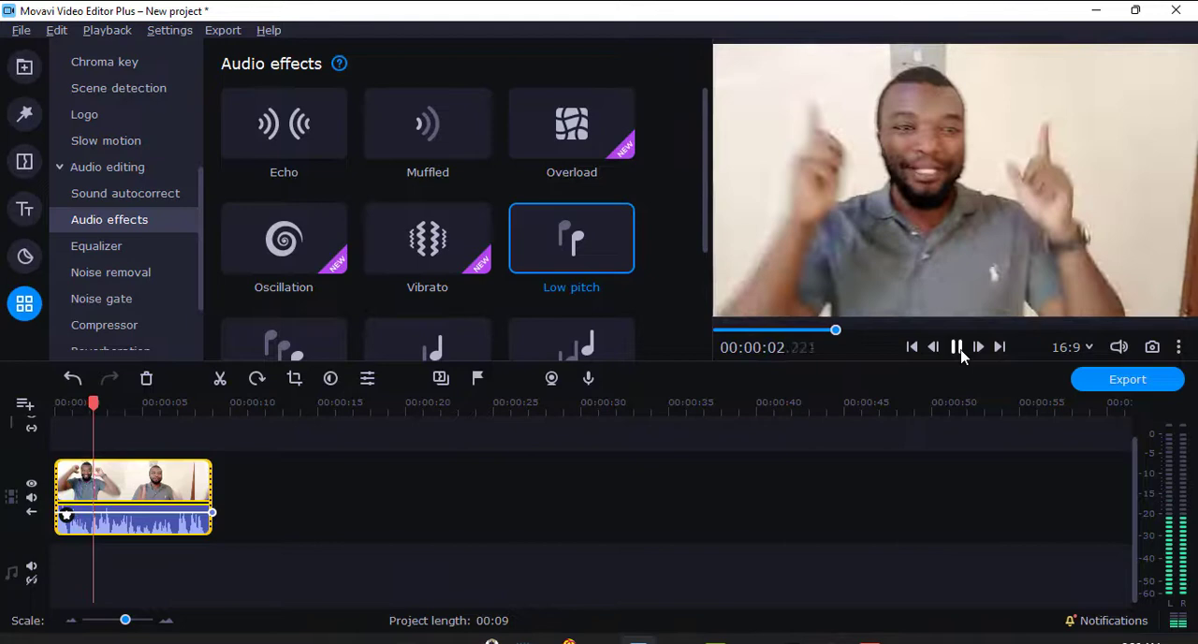
click(955, 346)
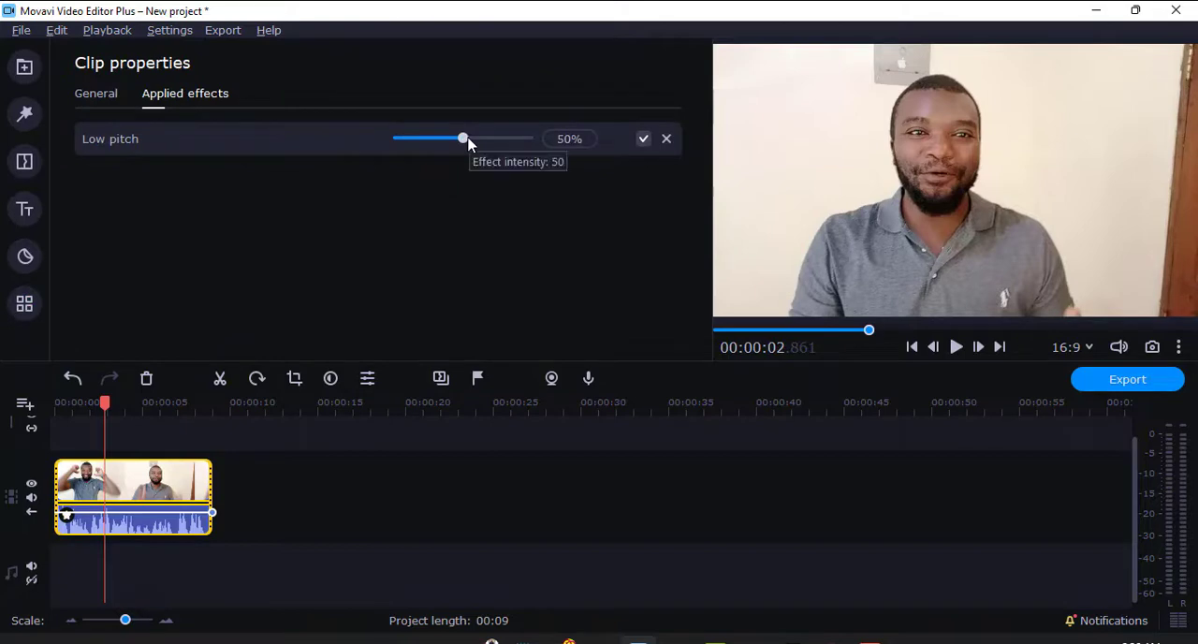
drag(463, 138, 521, 139)
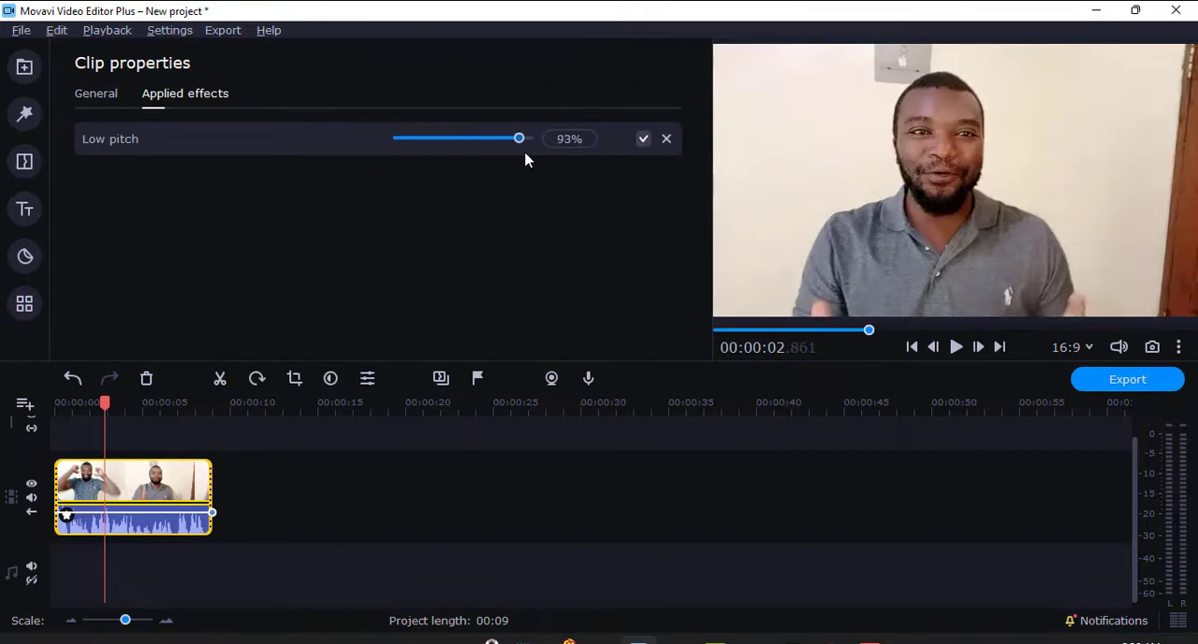
drag(520, 139, 523, 139)
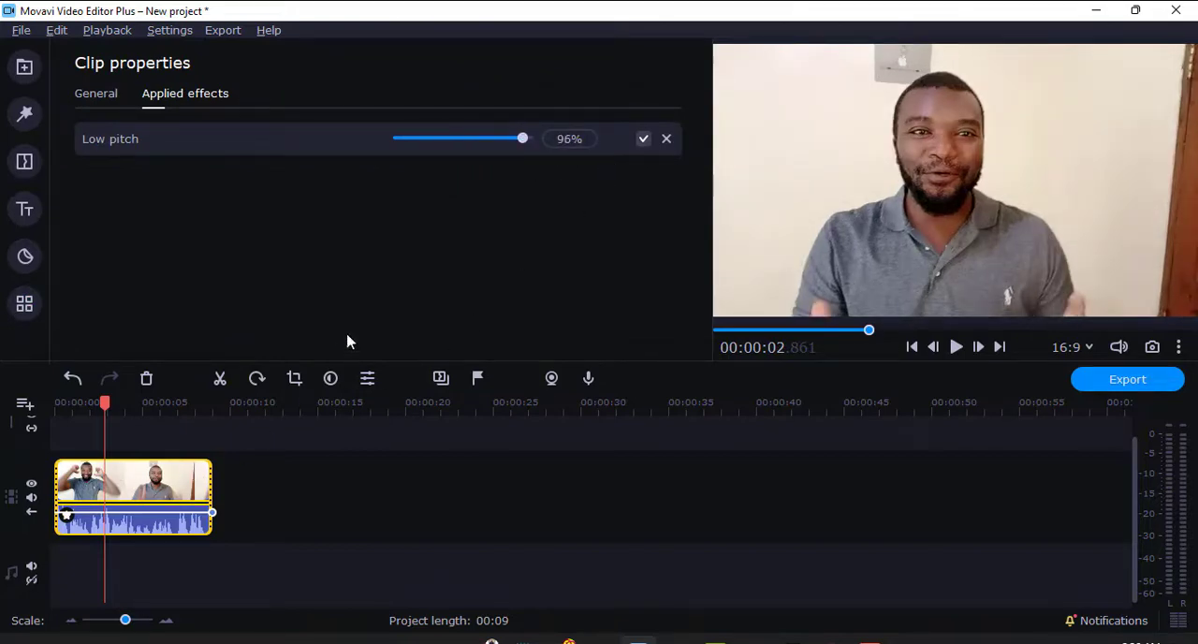
click(954, 347)
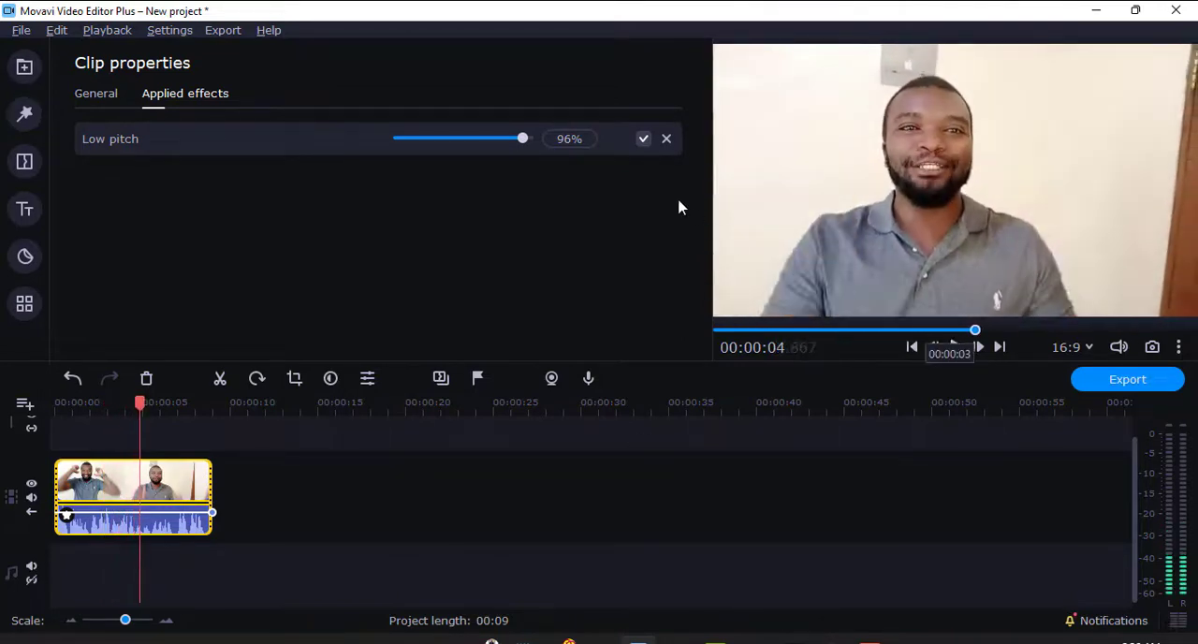
drag(523, 139, 416, 138)
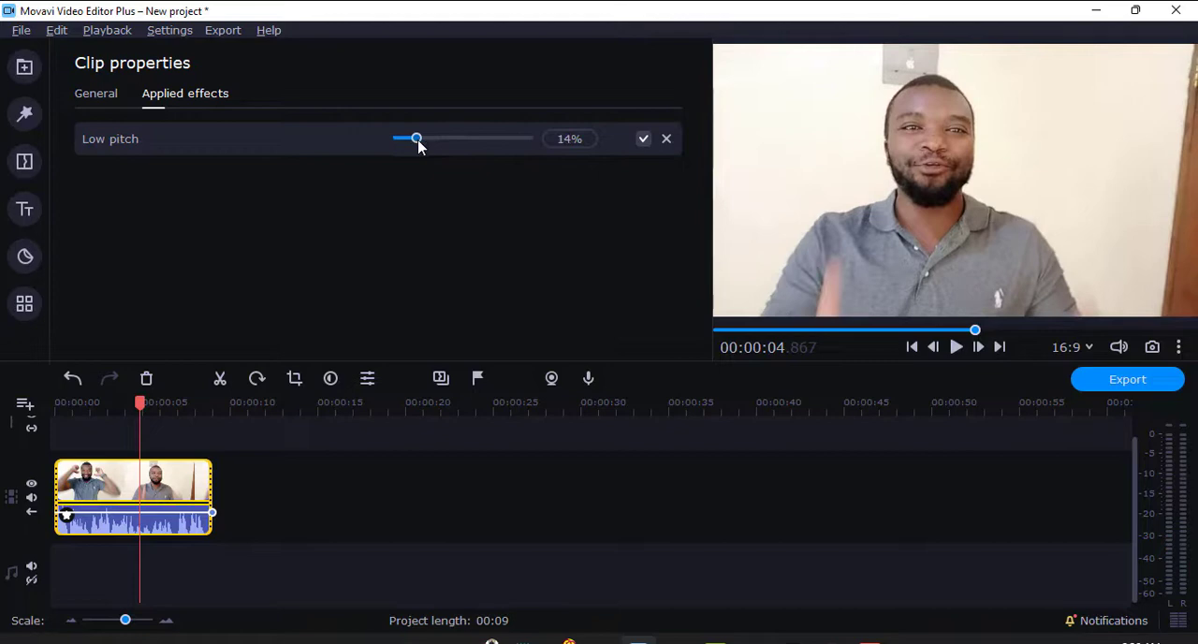
drag(416, 139, 408, 139)
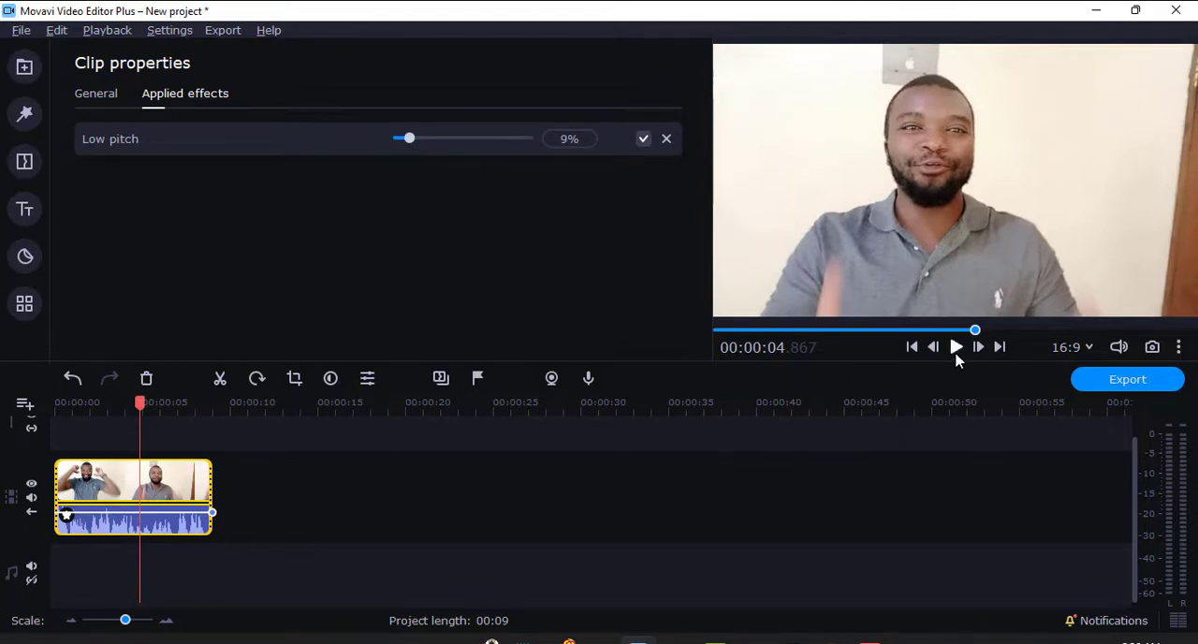
click(954, 347)
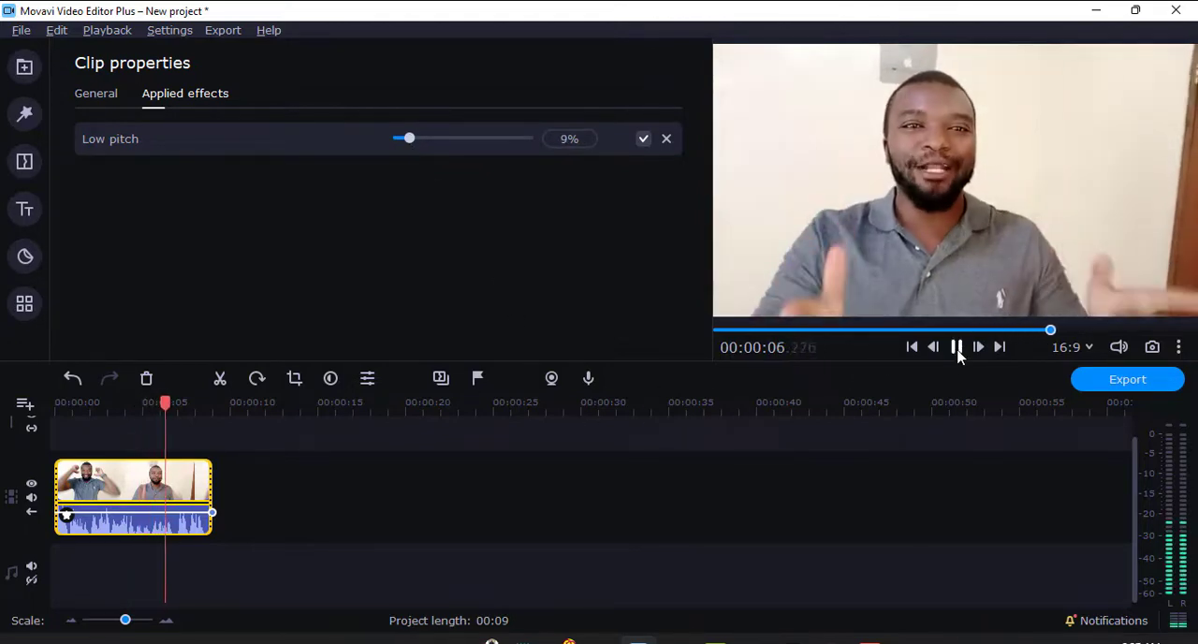
click(666, 139)
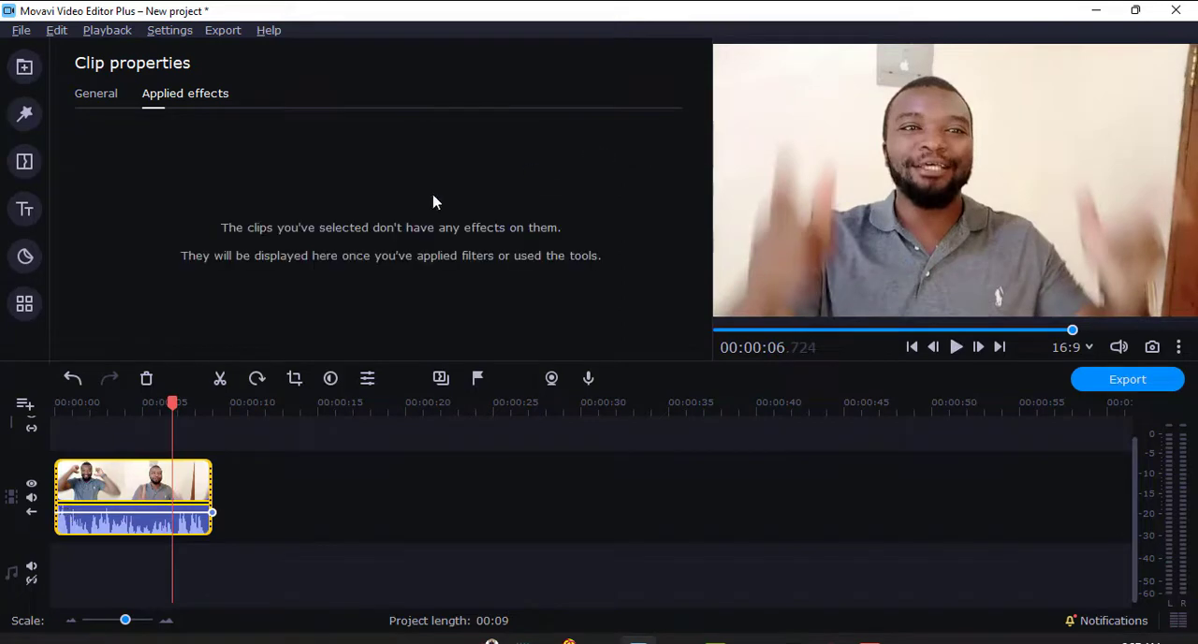
click(22, 303)
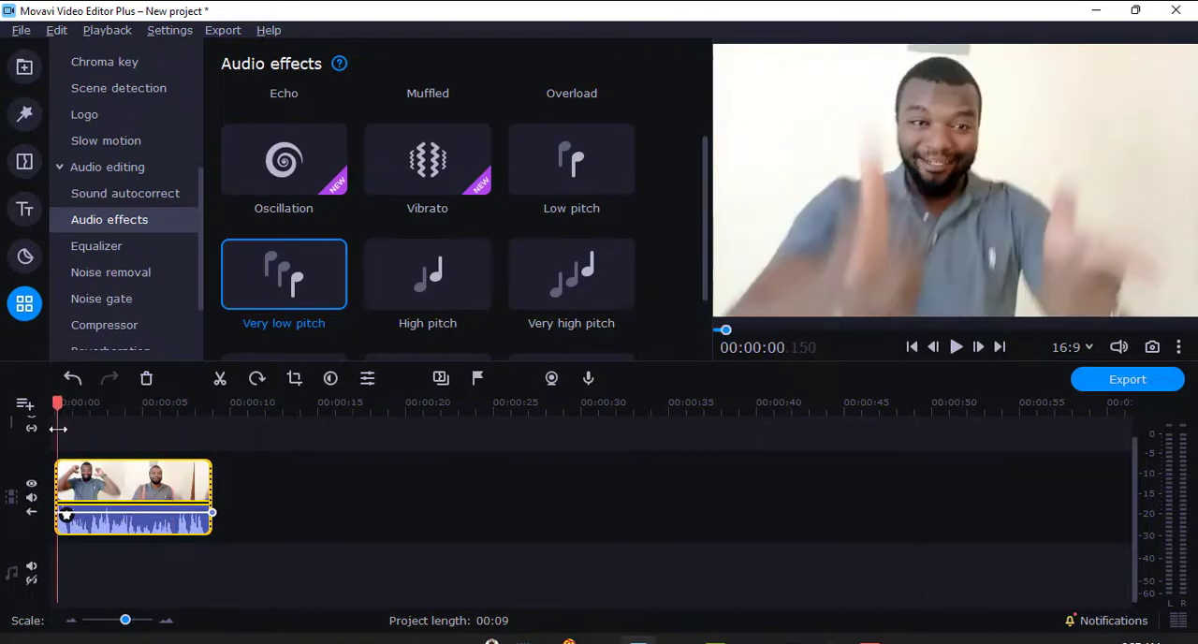
click(955, 347)
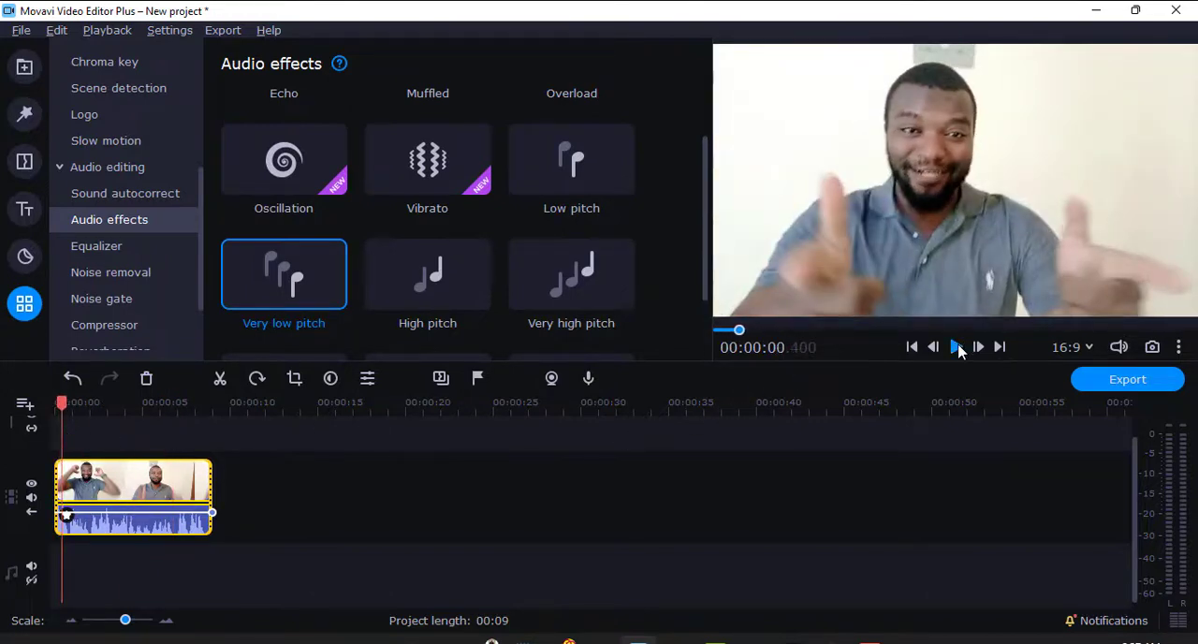
click(954, 347)
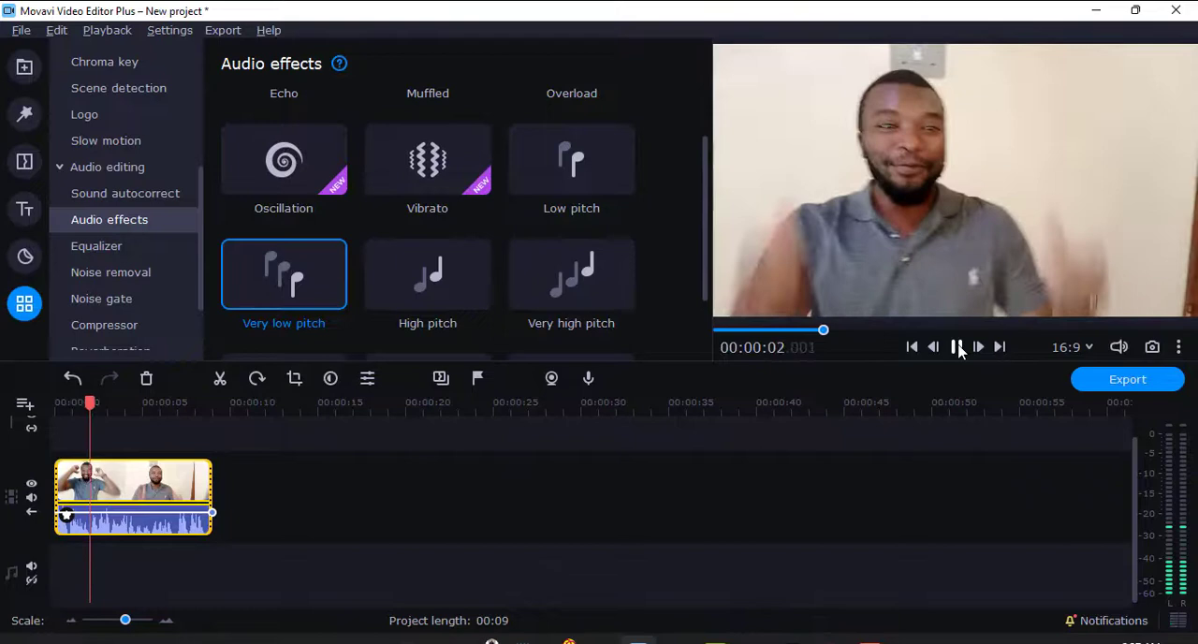
click(955, 347)
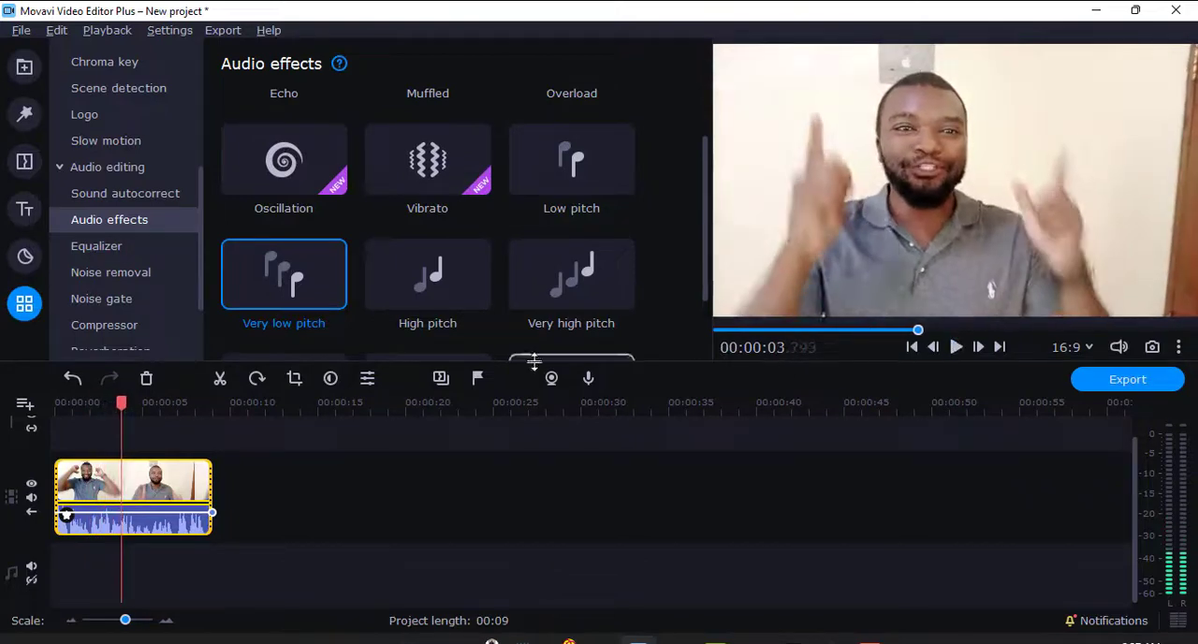
mouse_move(513, 251)
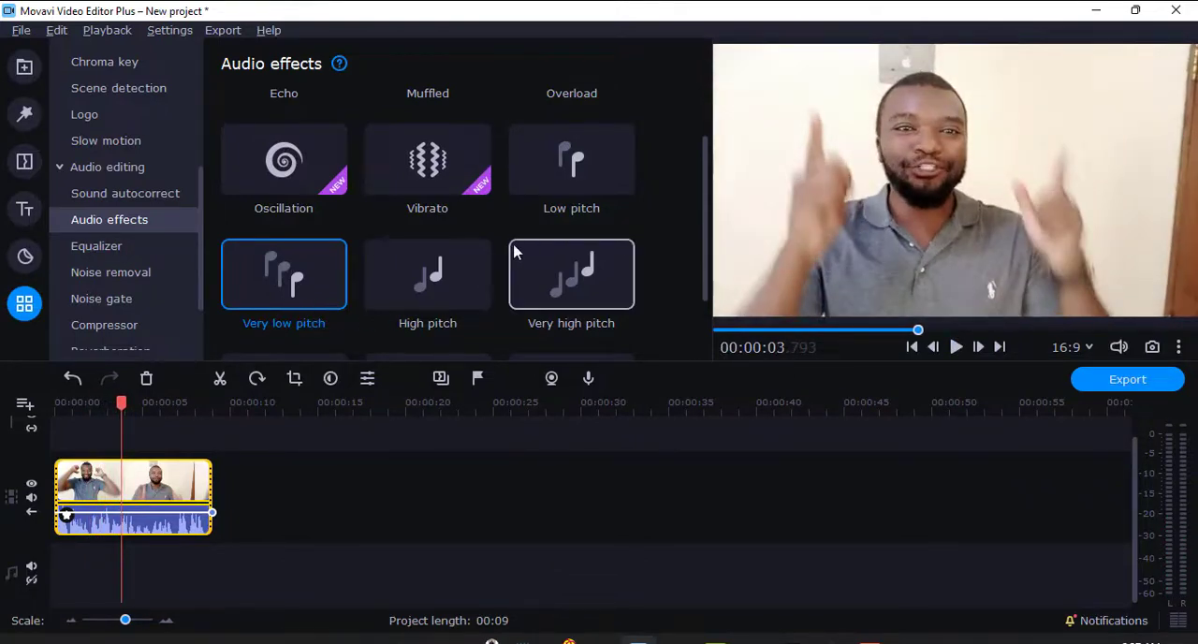
double_click(285, 274)
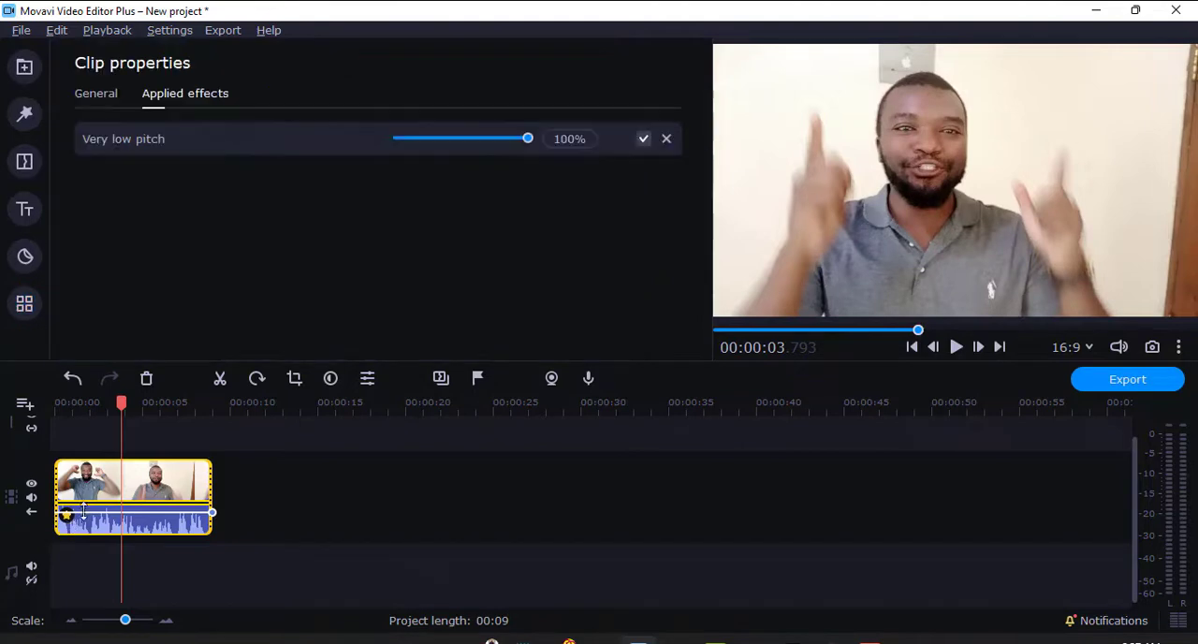
click(667, 139)
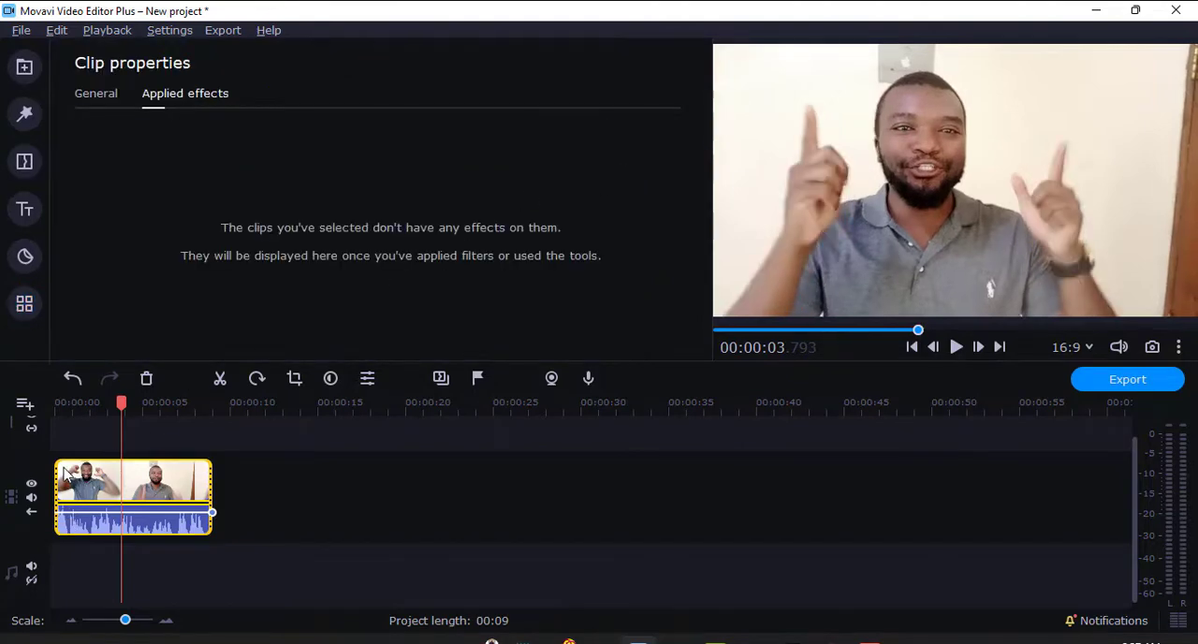
click(24, 303)
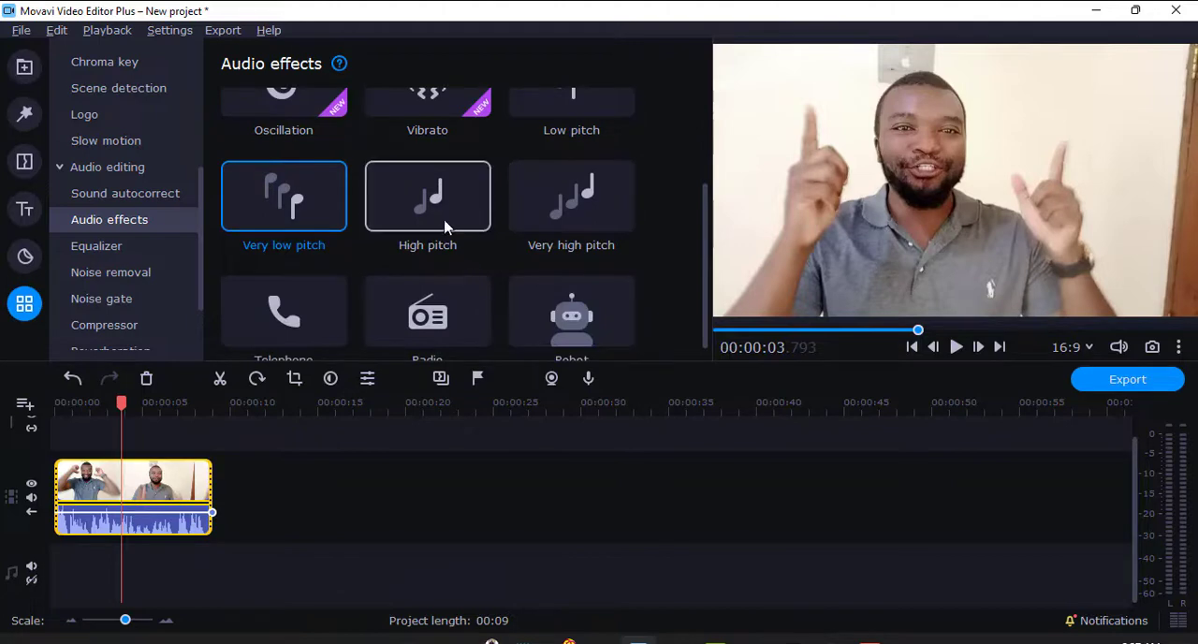
click(427, 197)
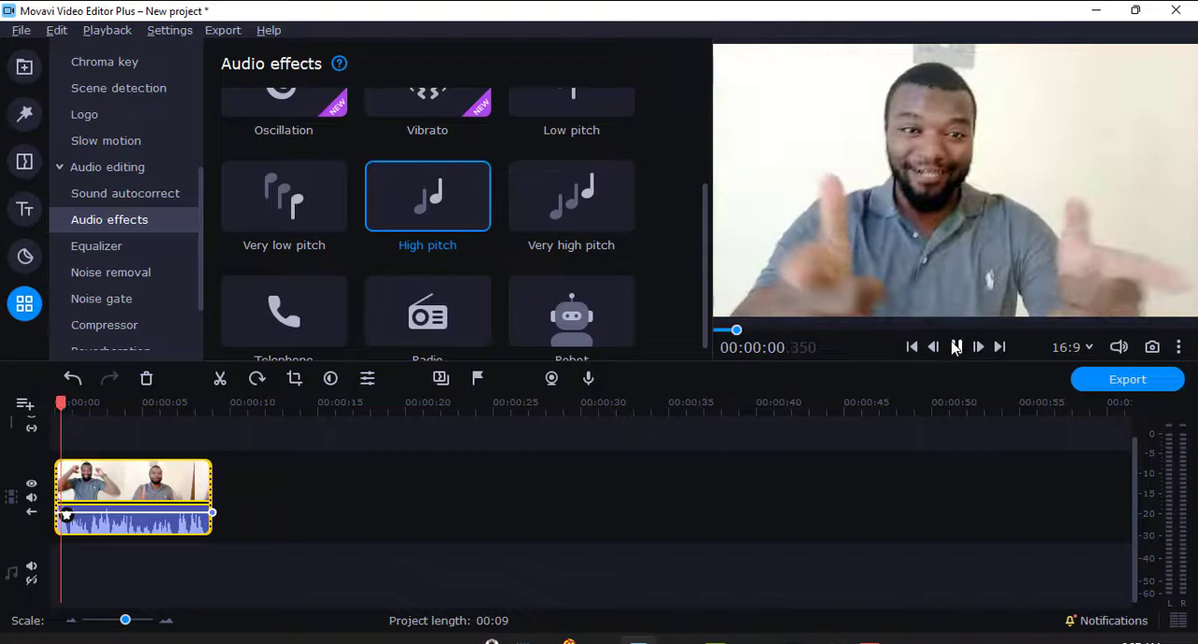
click(955, 347)
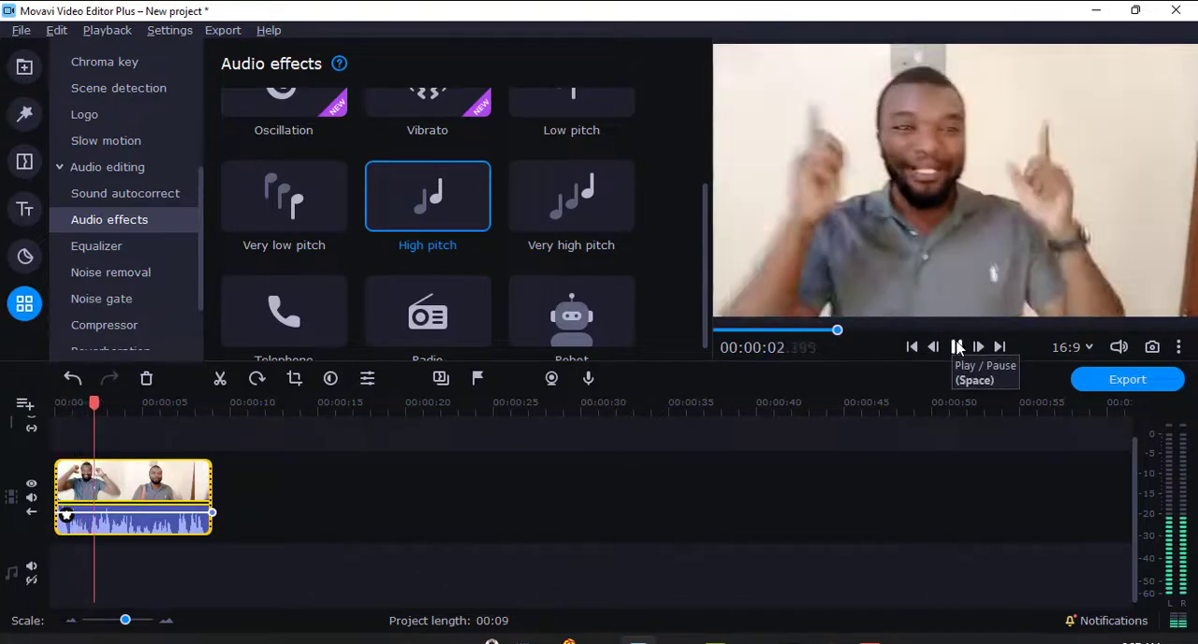
click(957, 347)
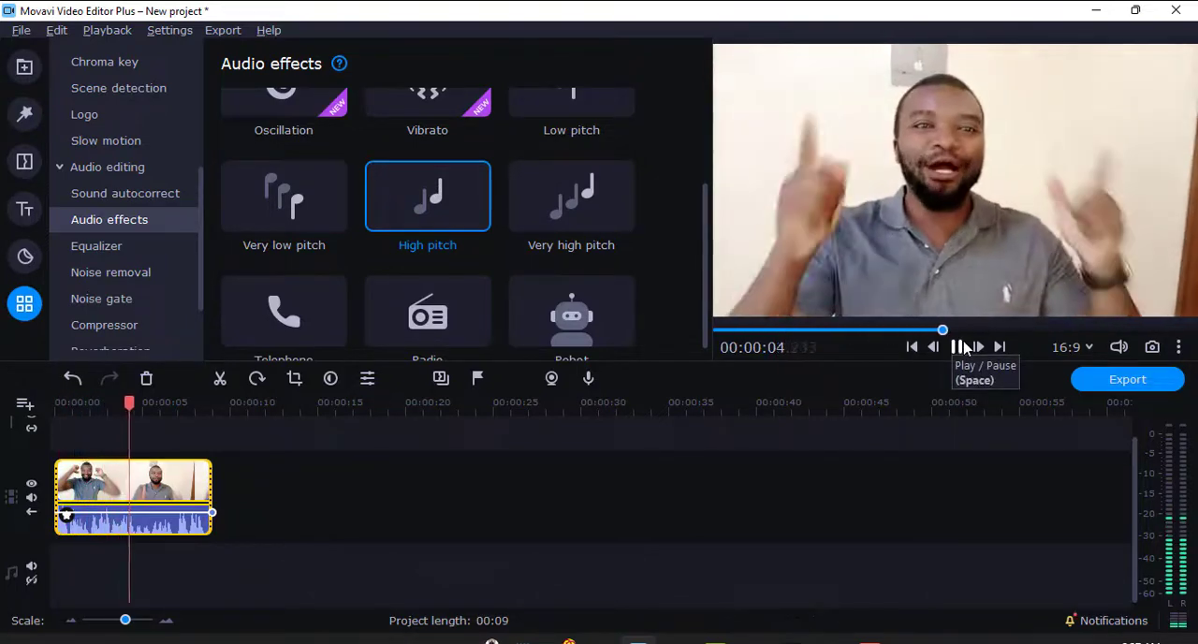
click(955, 347)
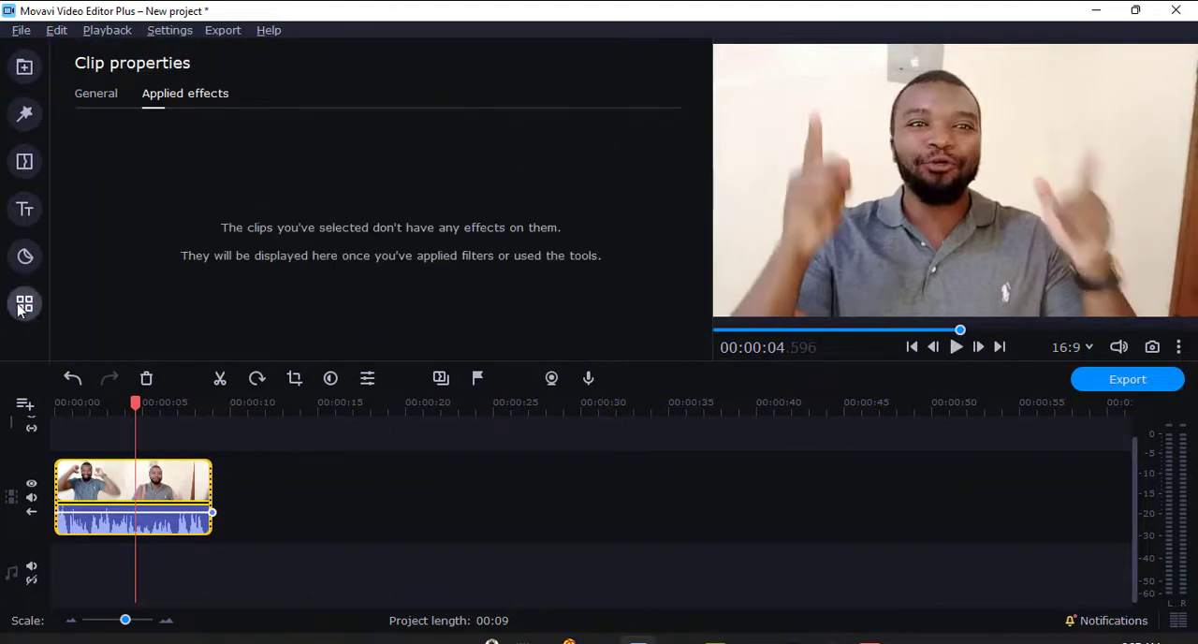
Audition the Very high pitch effect on the clip by playing and pausing the preview
click(25, 303)
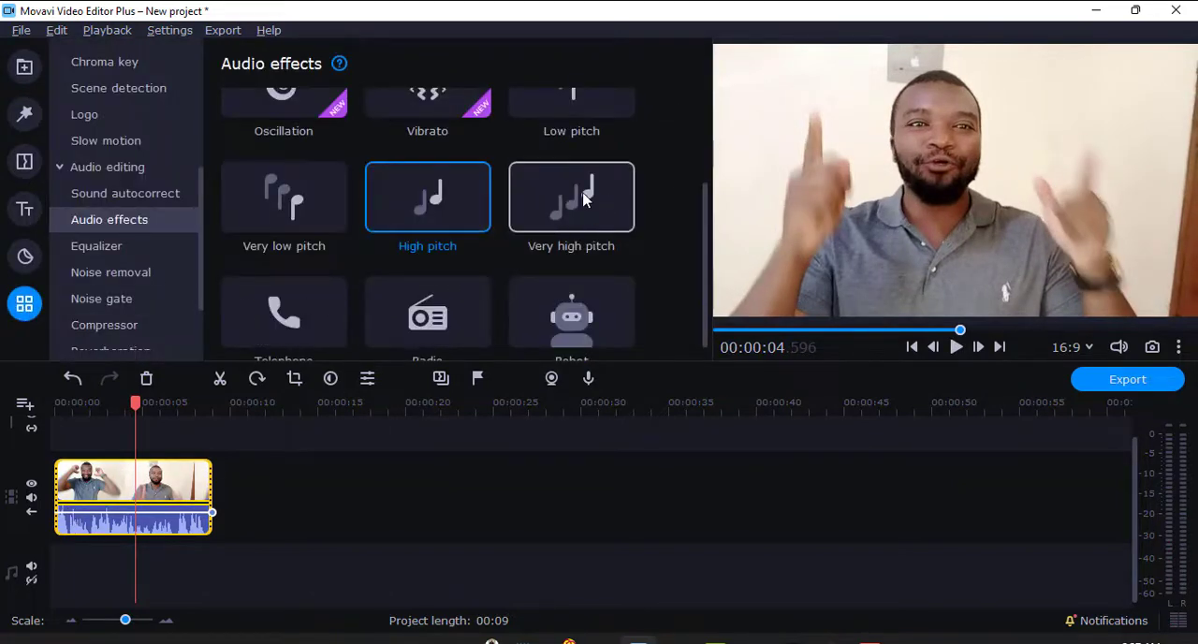
click(571, 196)
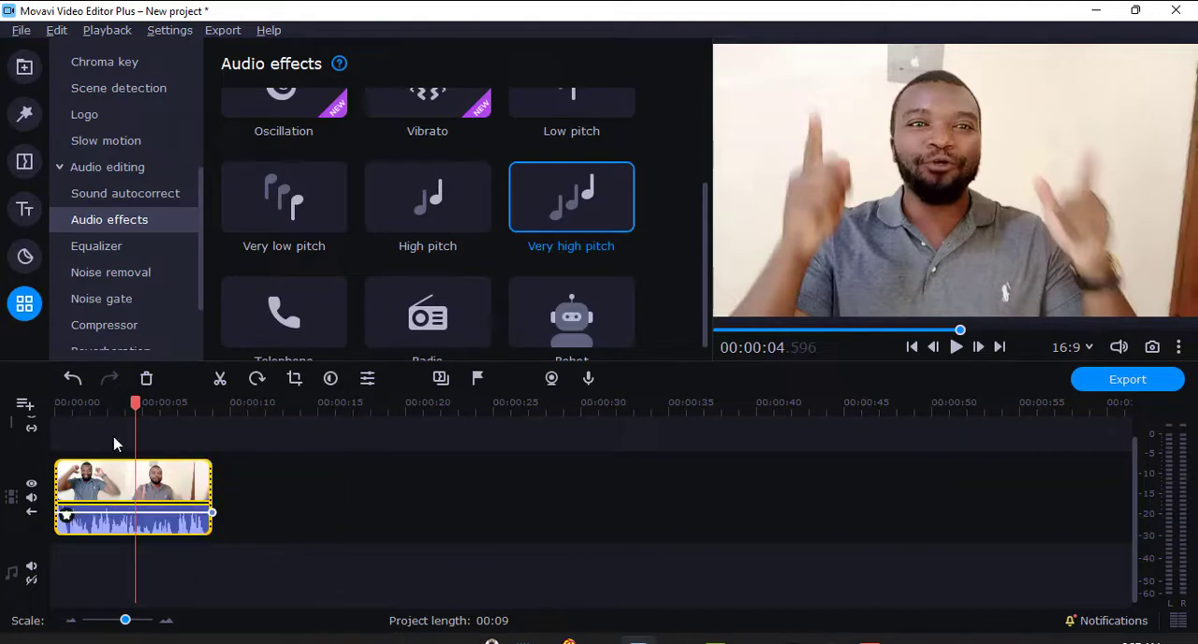
click(912, 346)
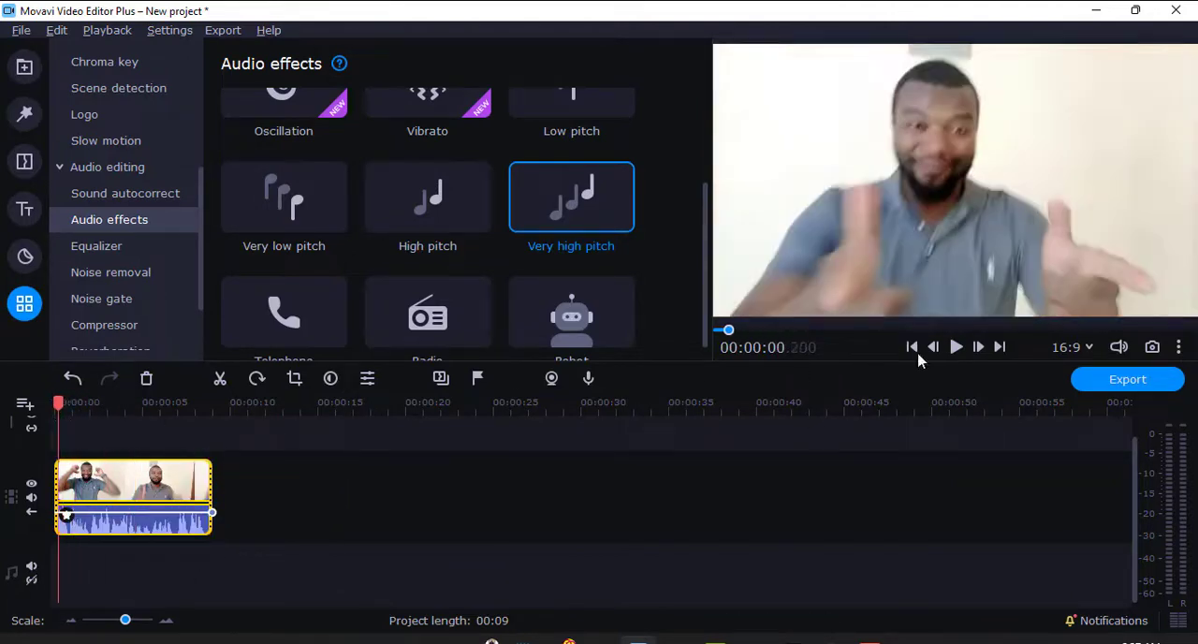
click(955, 346)
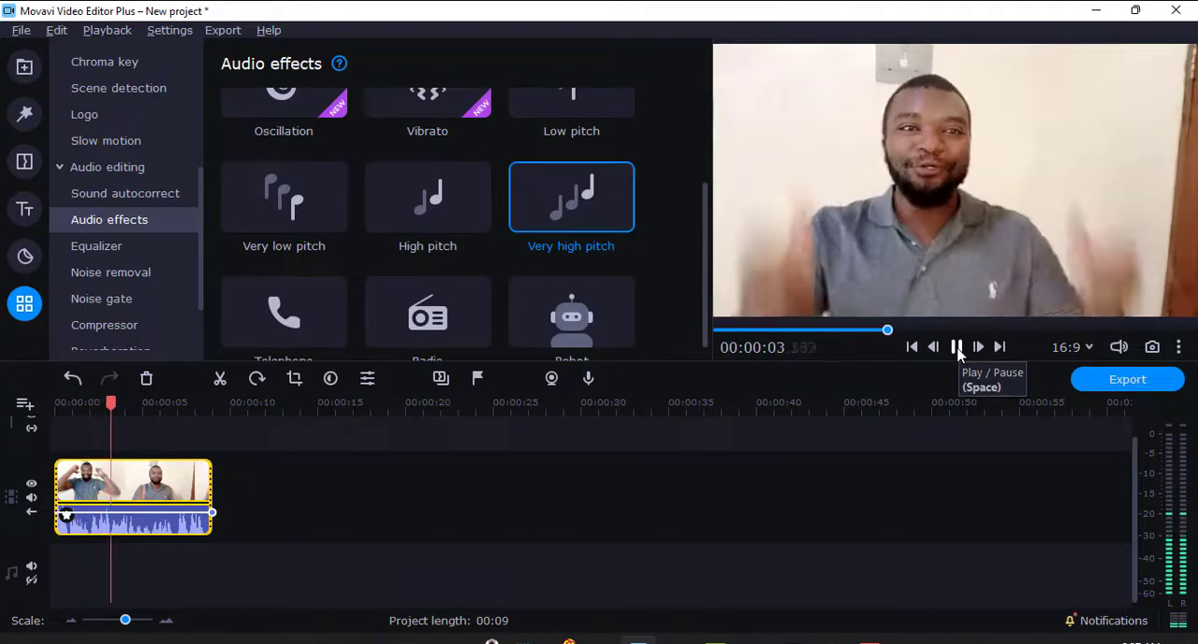
click(955, 346)
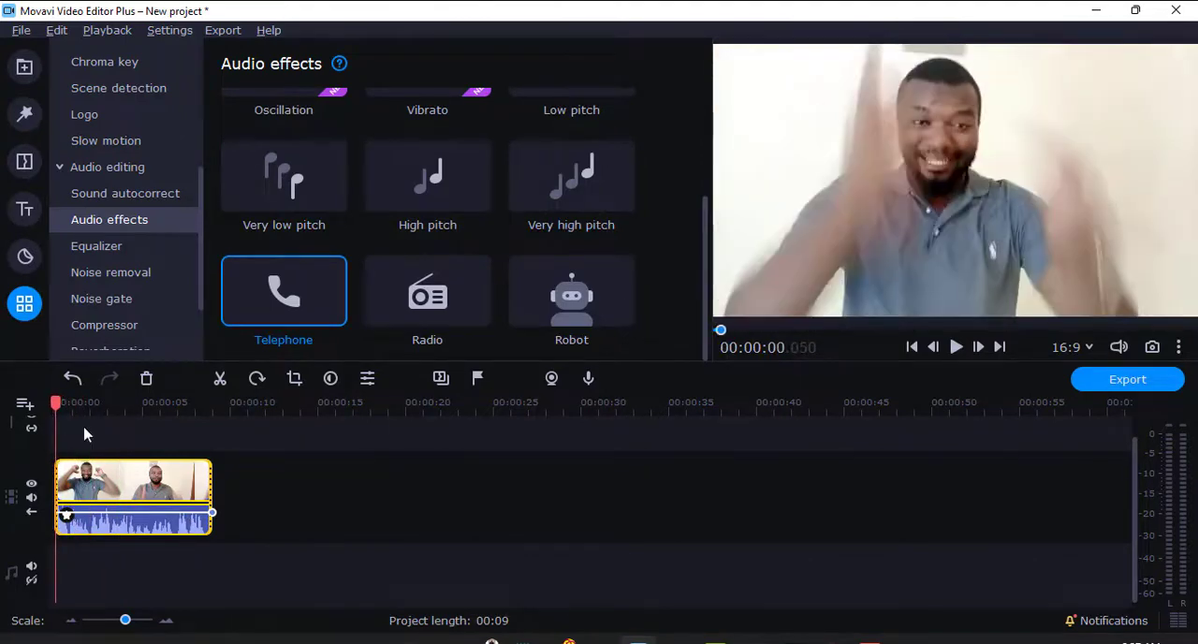
Preview Telephone, lower its strength to 13%, listen again, then remove it
click(955, 346)
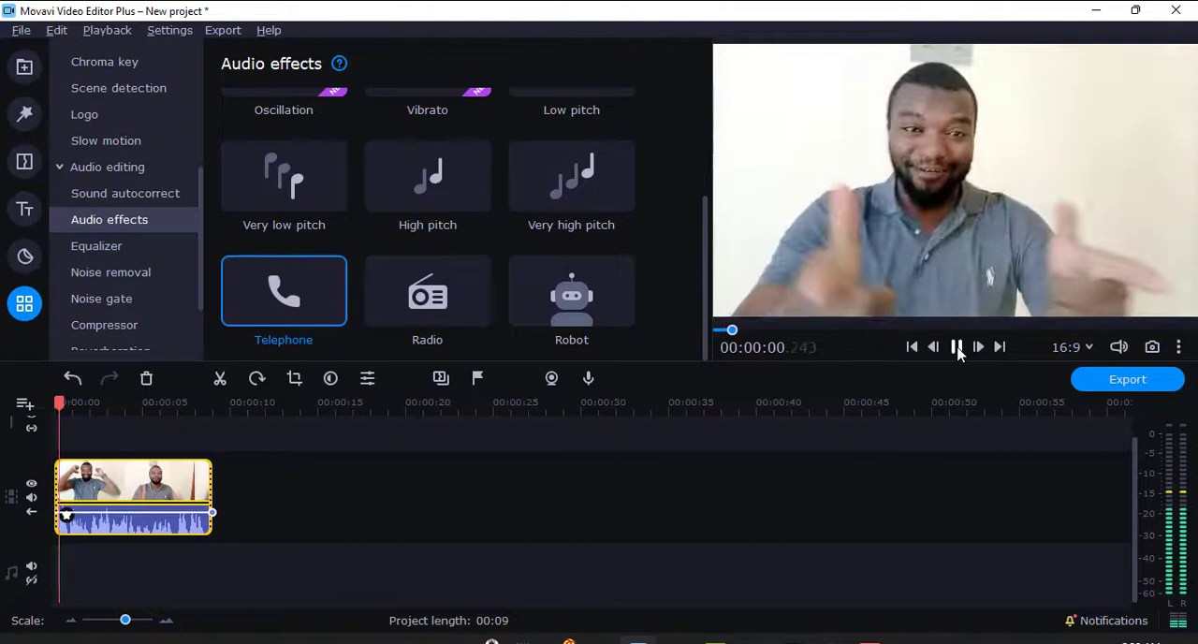
click(955, 346)
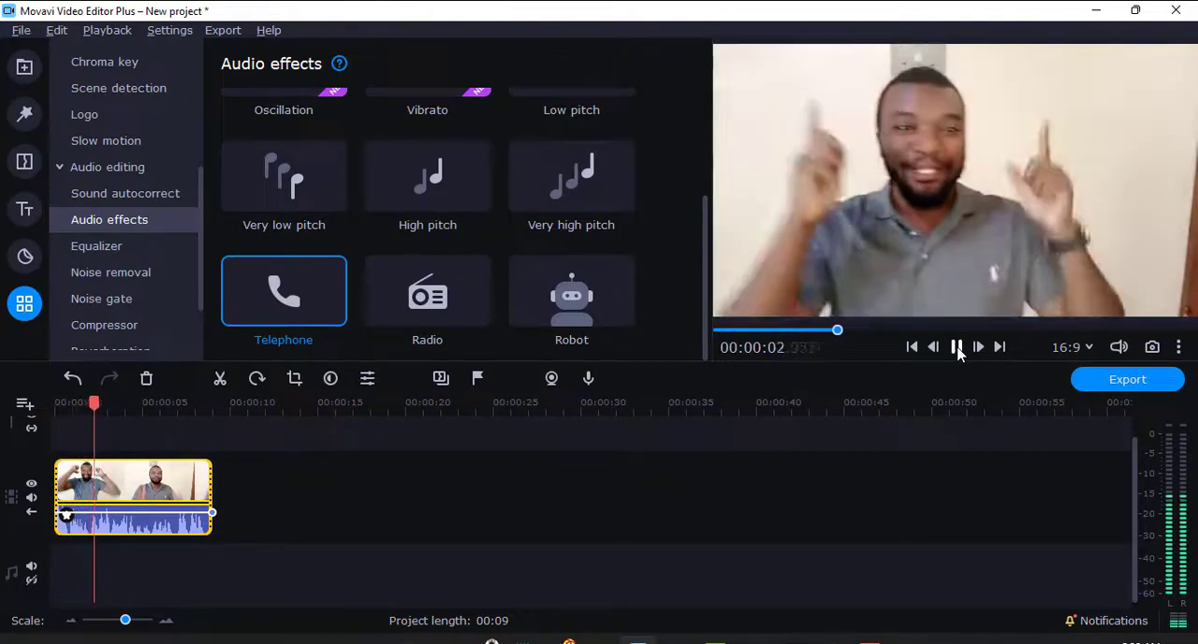
click(955, 346)
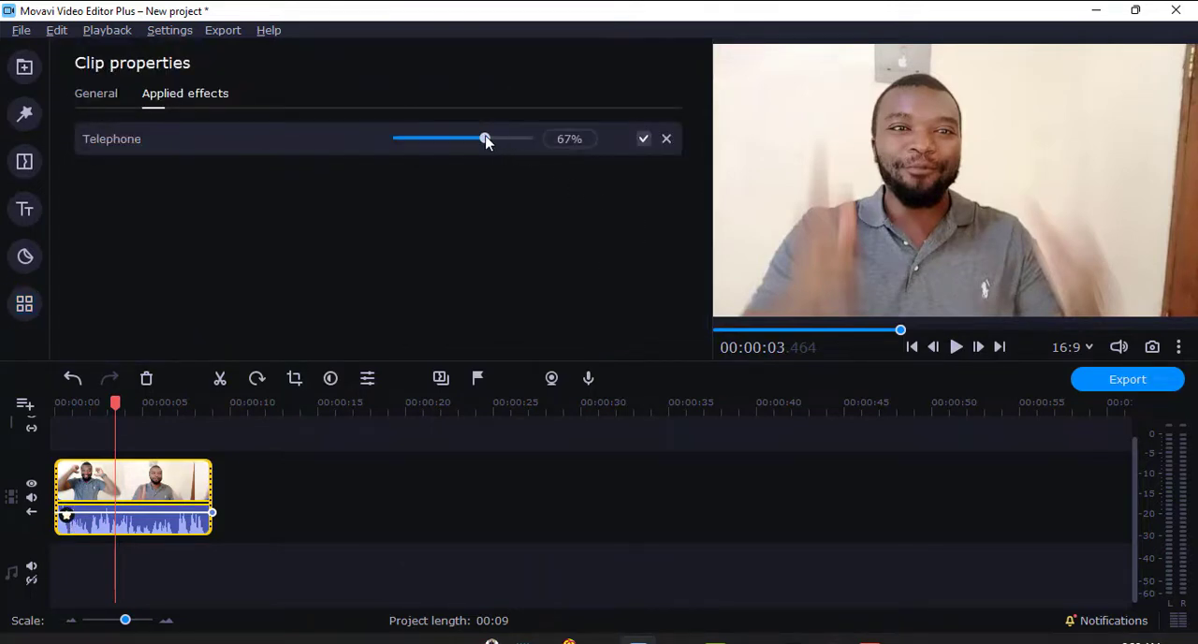
drag(485, 139, 416, 139)
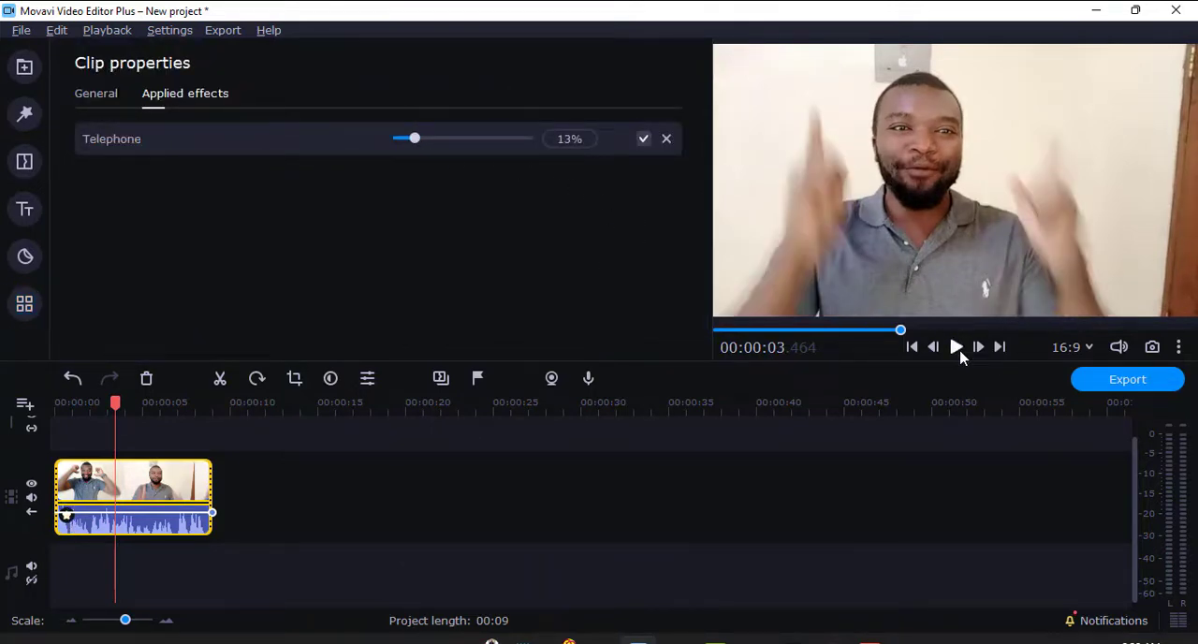
click(954, 347)
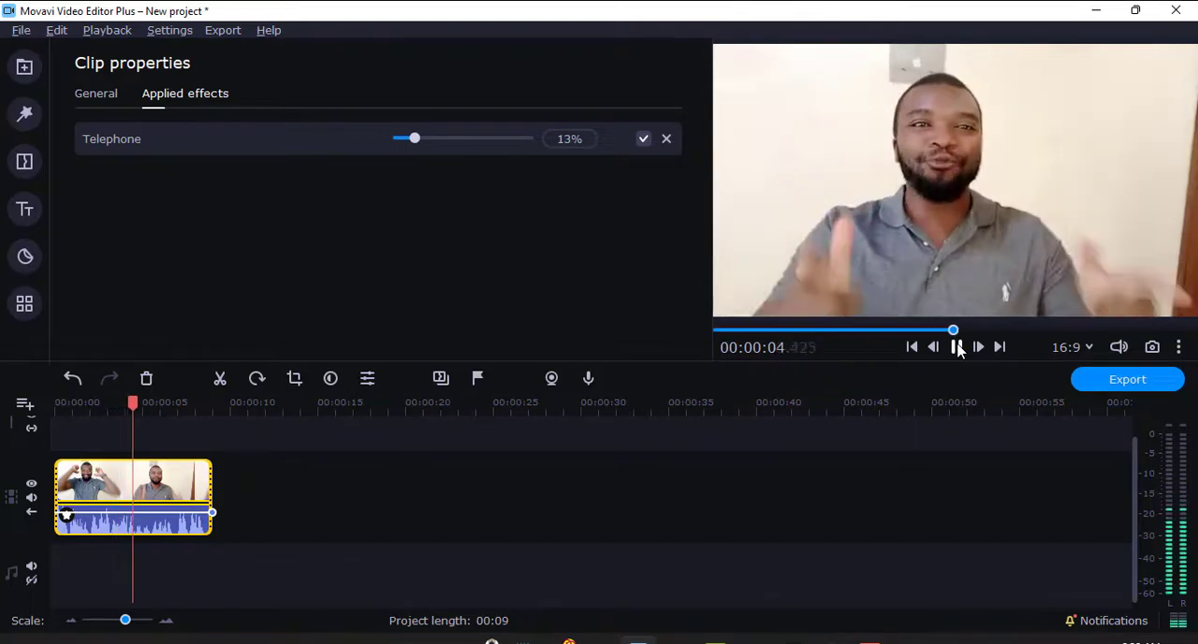
click(667, 139)
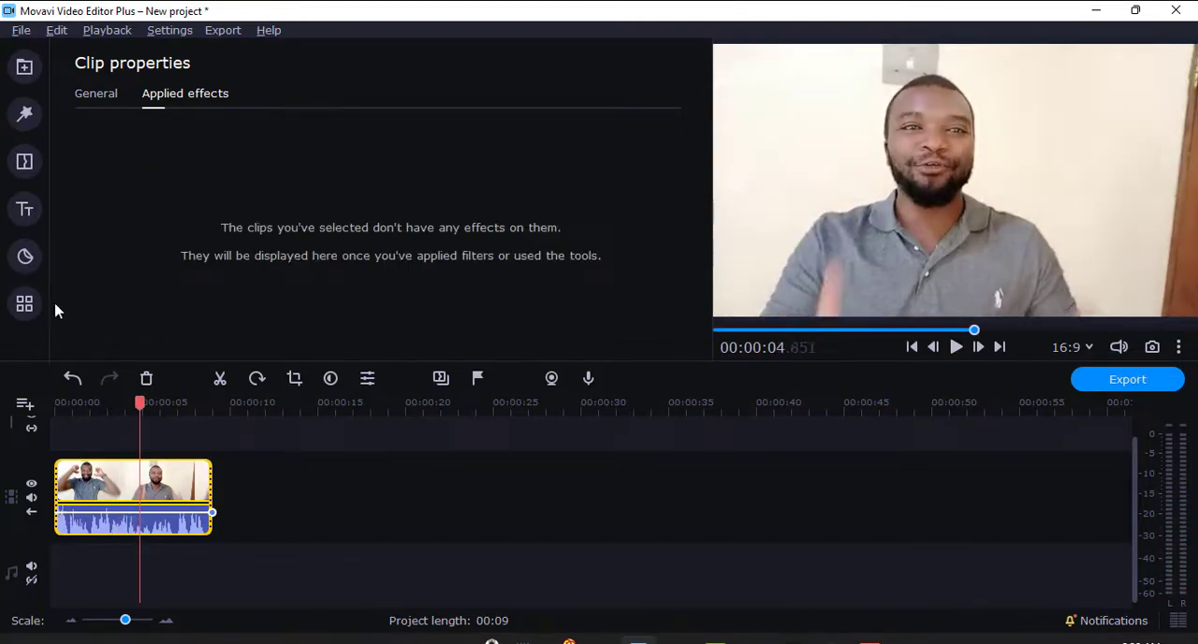
Audition the Radio effect at full strength and bring up its strength setting
click(25, 303)
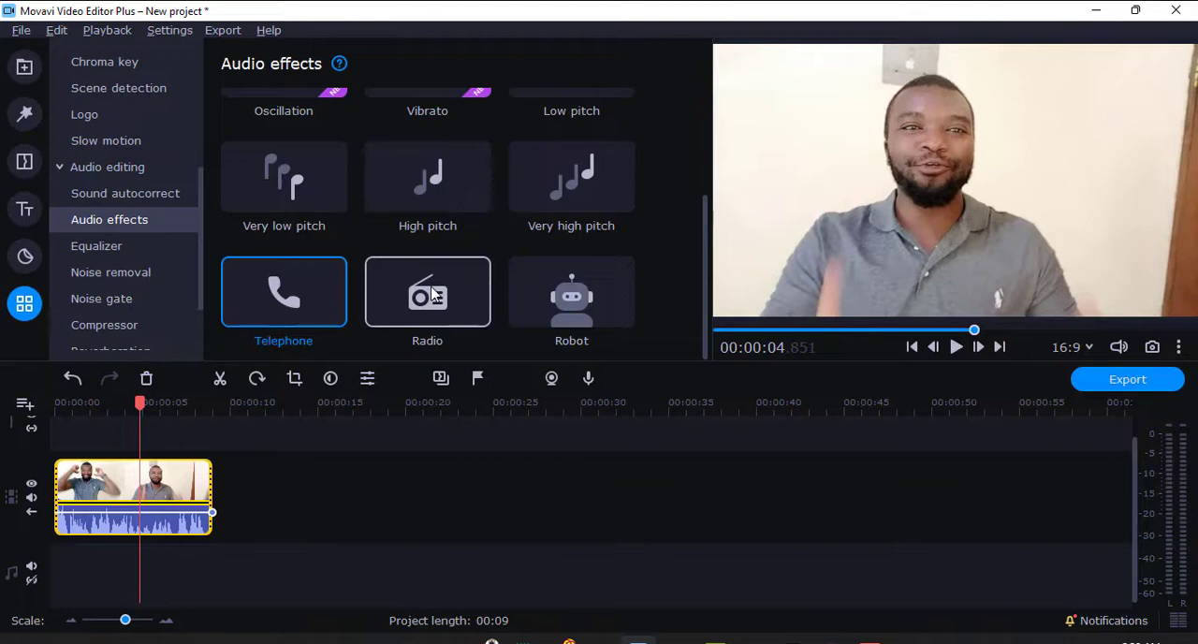
click(427, 292)
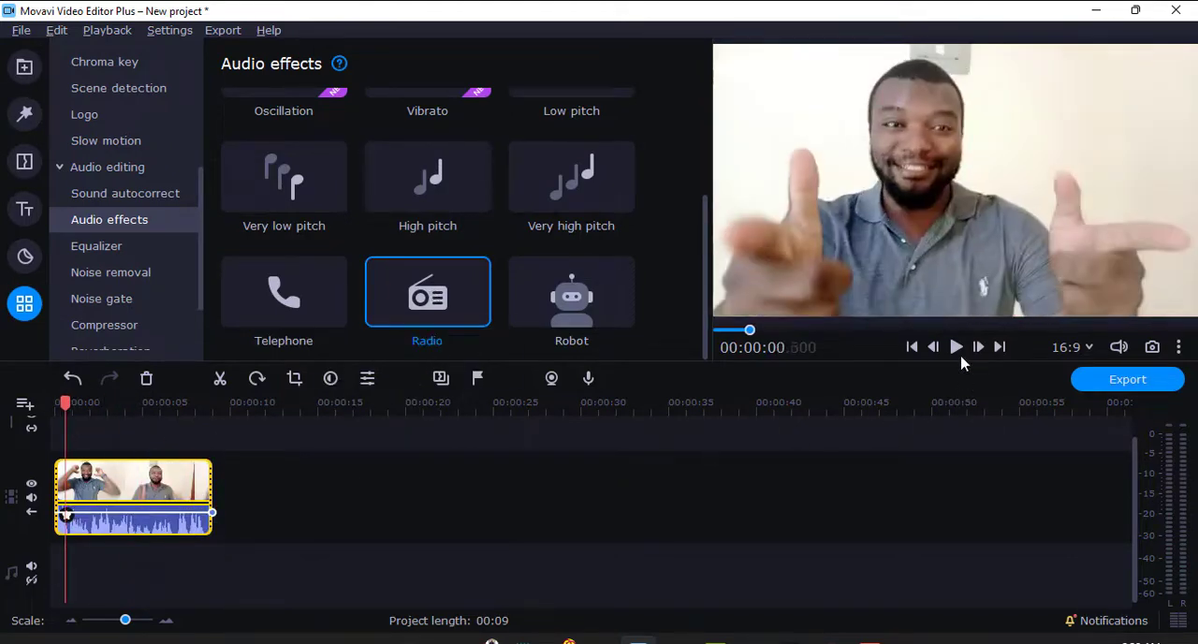
click(955, 346)
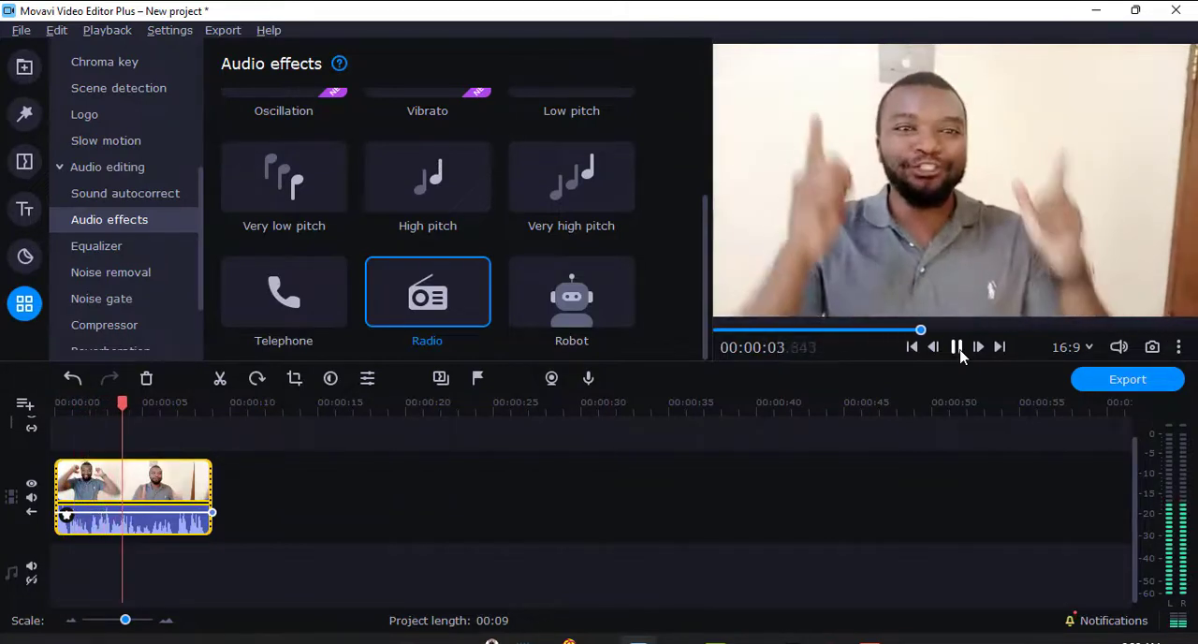
click(955, 346)
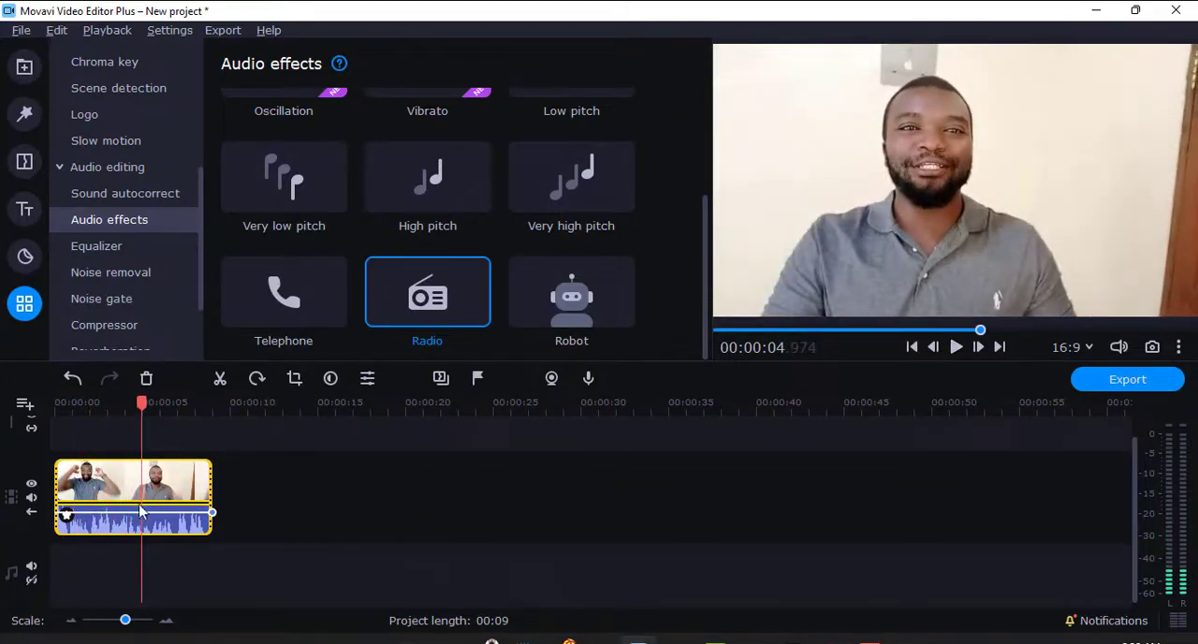
double_click(427, 292)
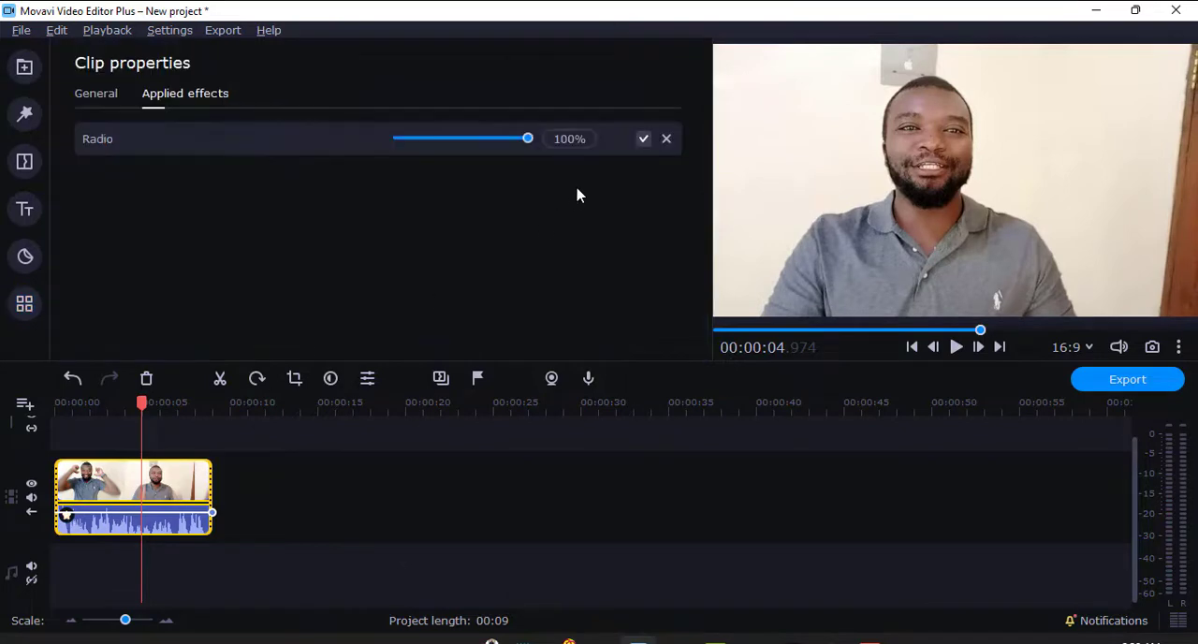
Replace Radio with the Robot effect and preview it from the clip's start
click(24, 303)
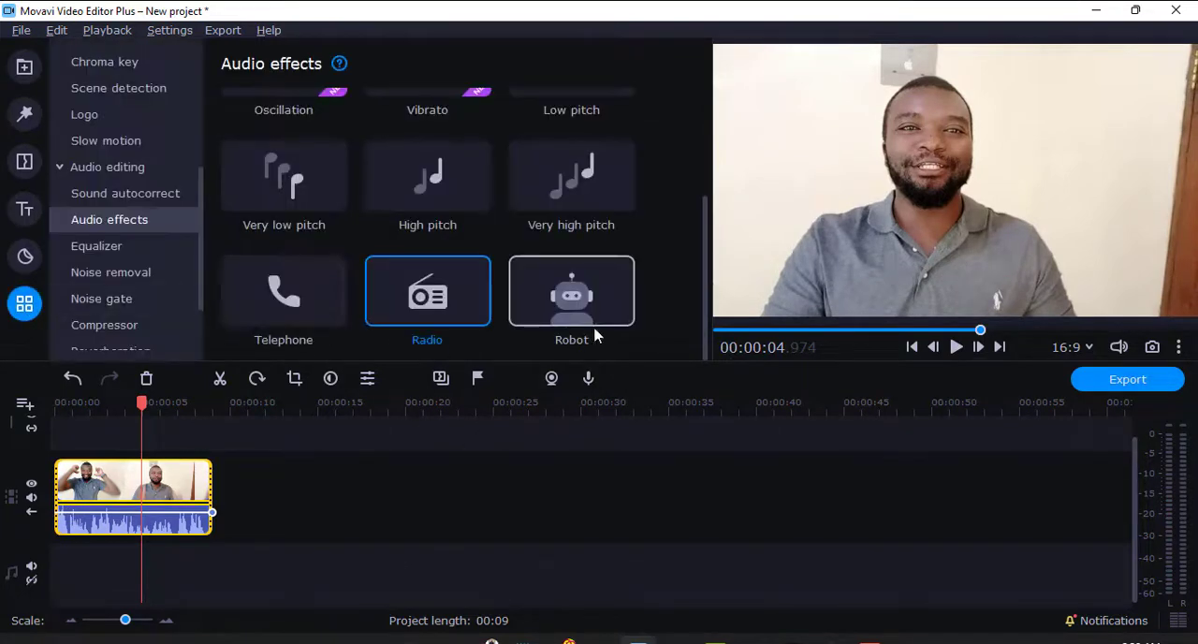
click(571, 290)
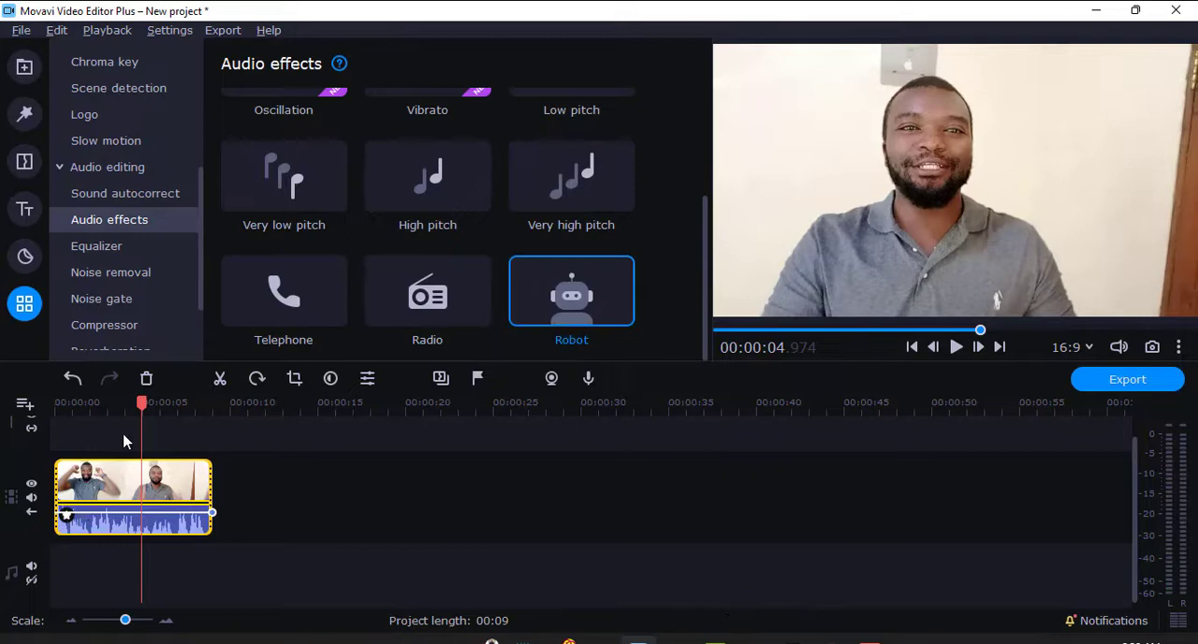
click(912, 347)
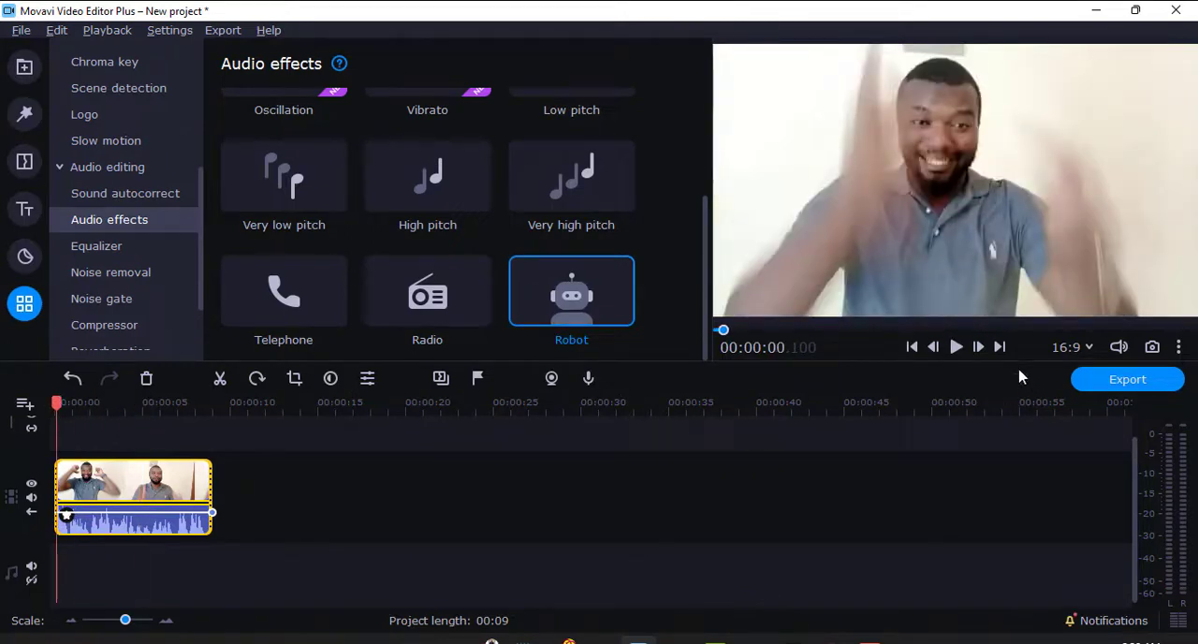
click(955, 348)
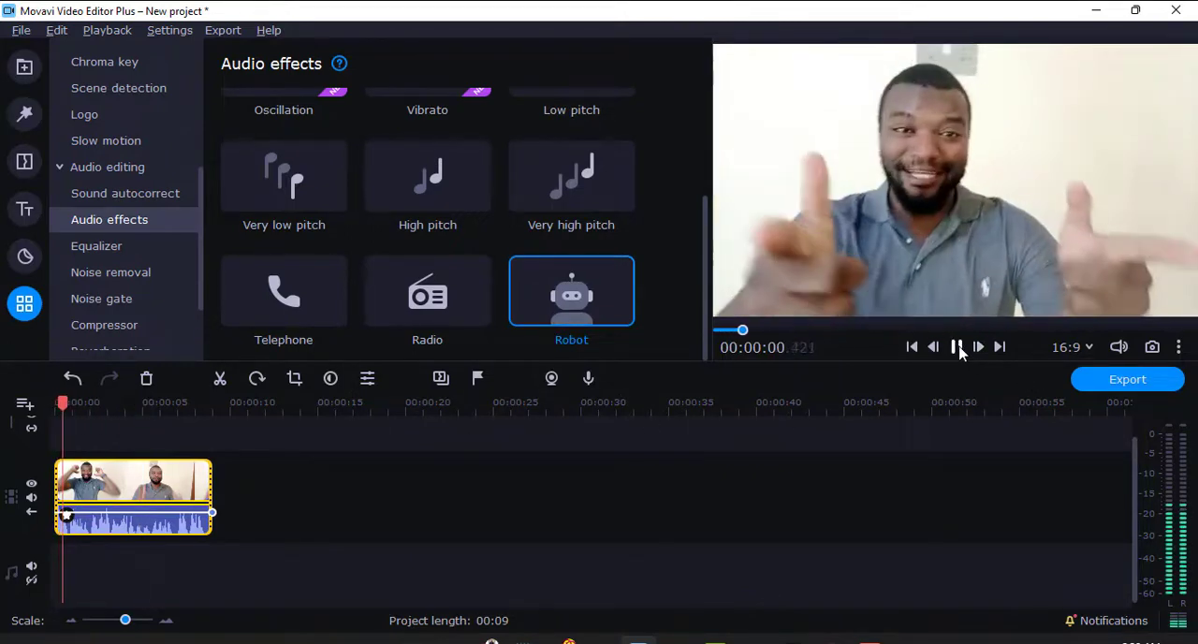
click(957, 347)
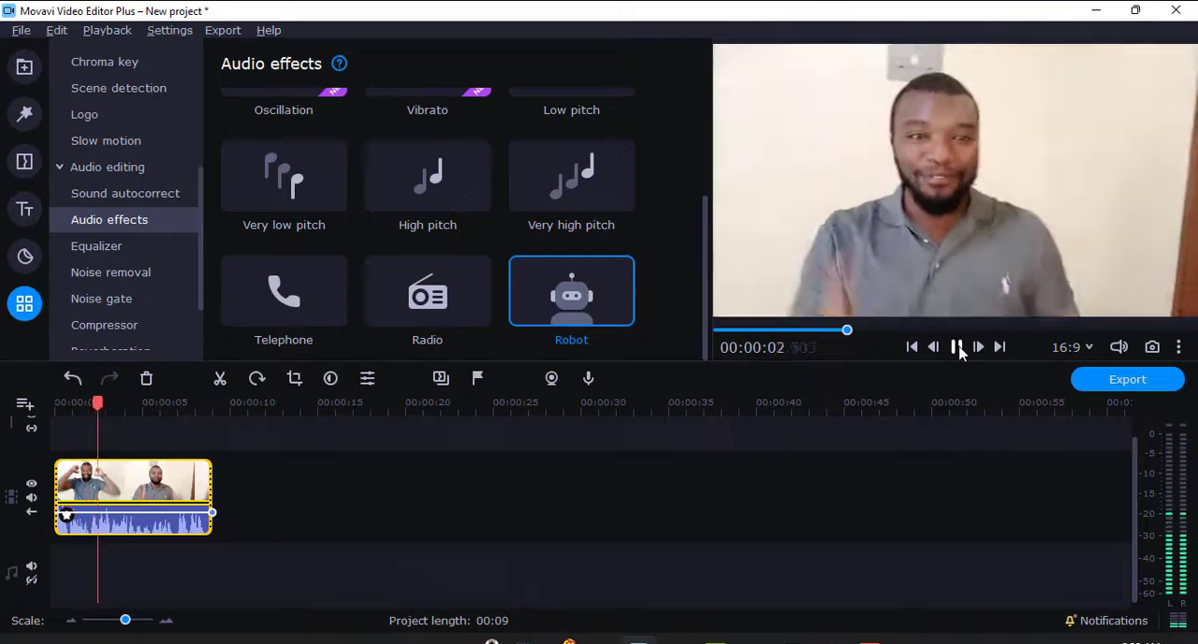
click(954, 347)
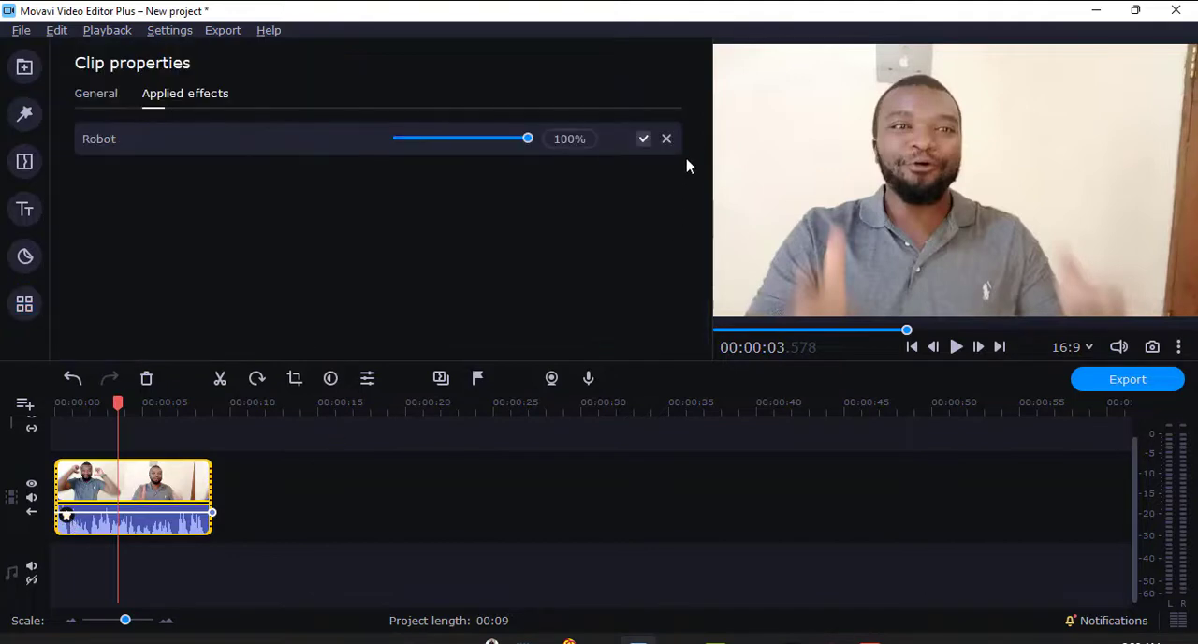
Replace Robot with the Low pitch effect on the clip and preview it
click(24, 304)
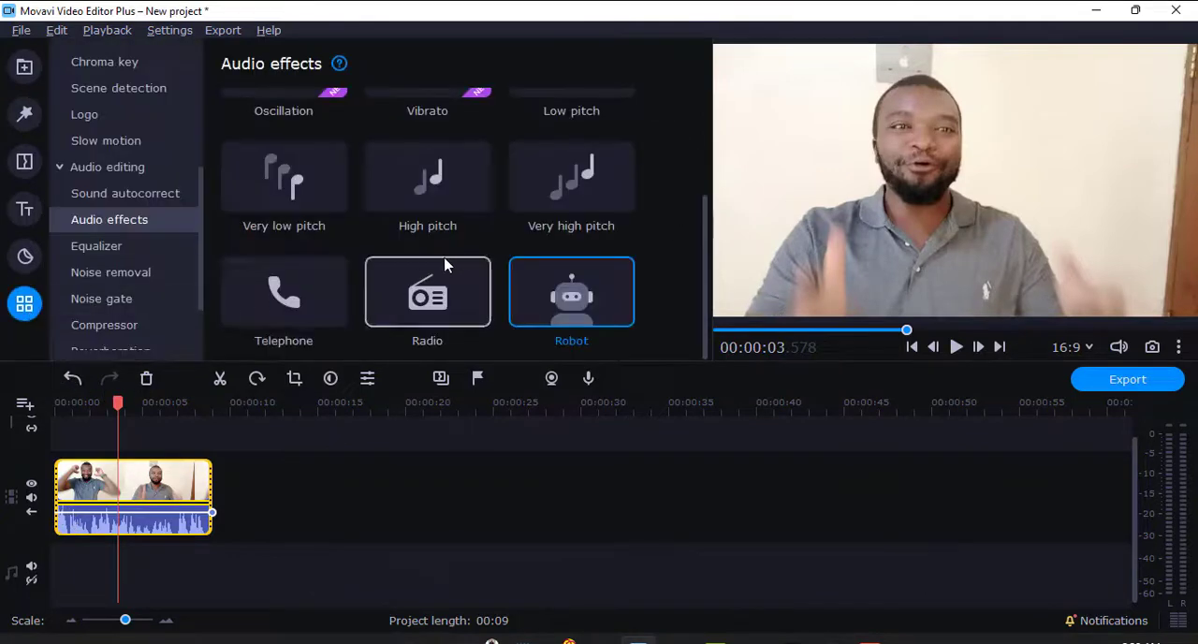
scroll(up, 3)
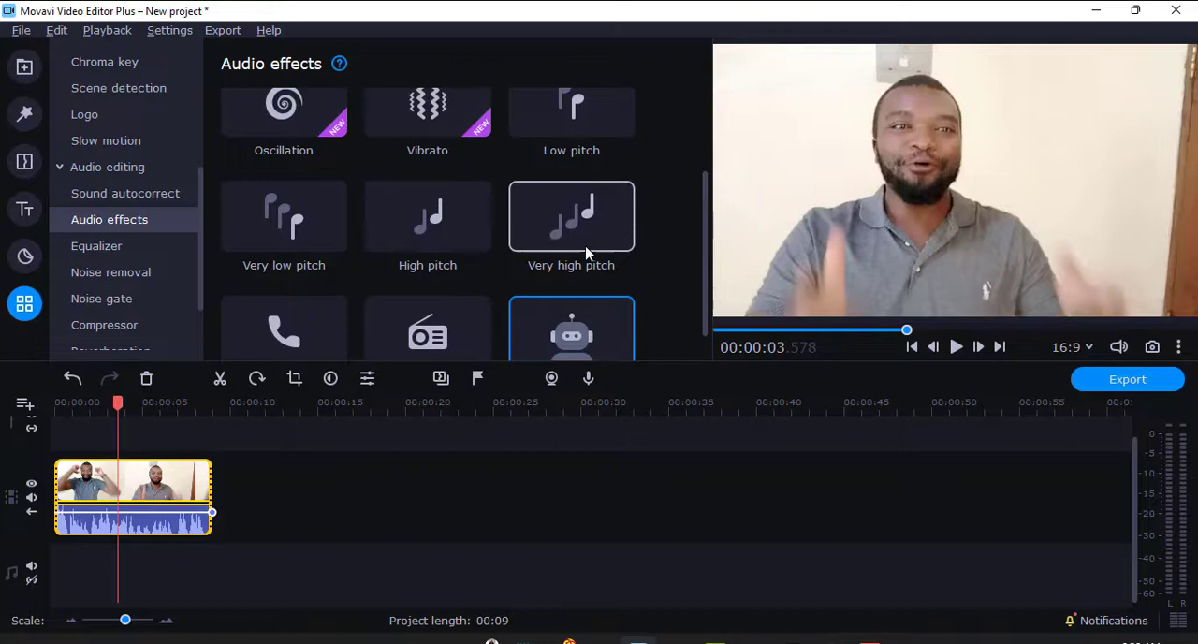
drag(571, 112, 178, 502)
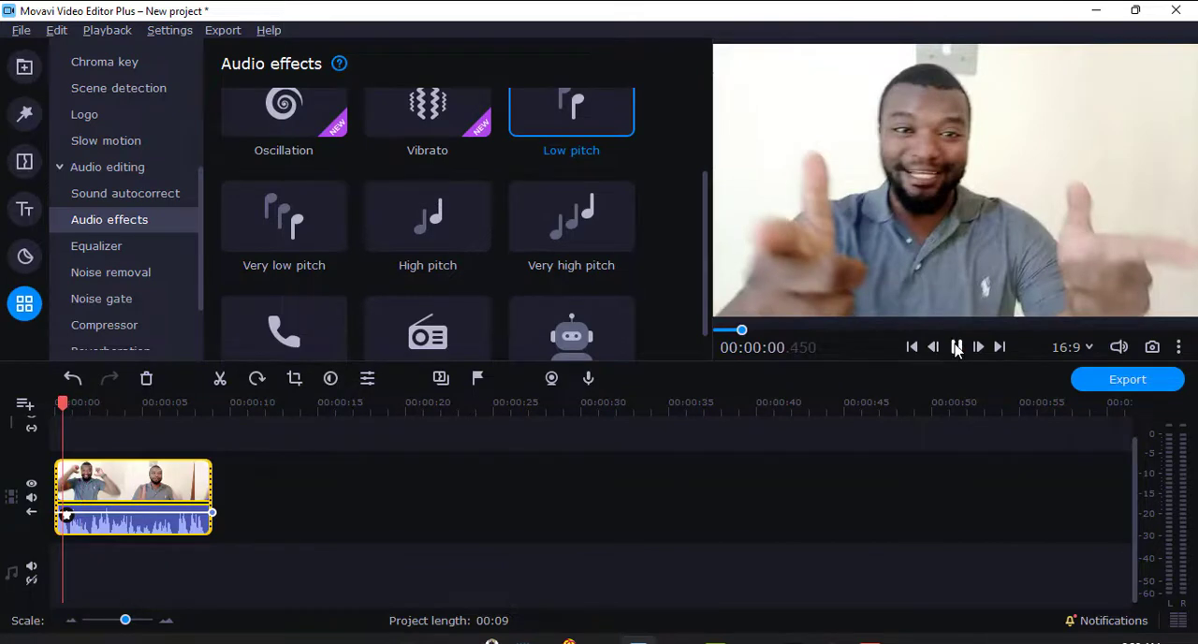
click(955, 346)
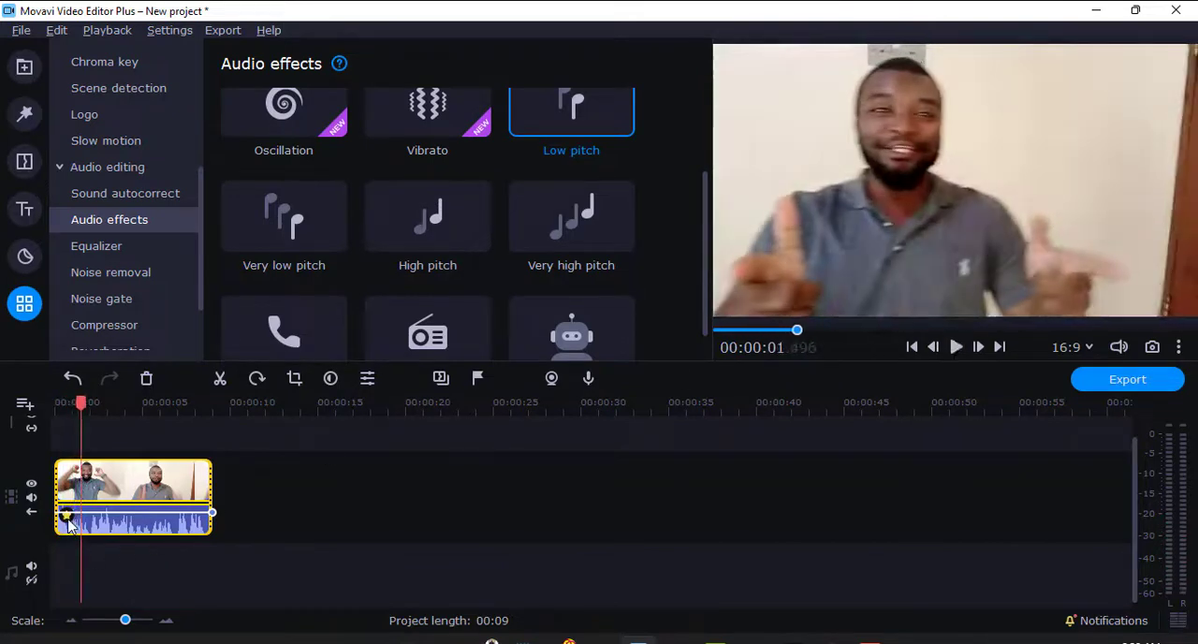
Reduce the Low pitch strength to 9% and listen to the weaker effect
click(571, 112)
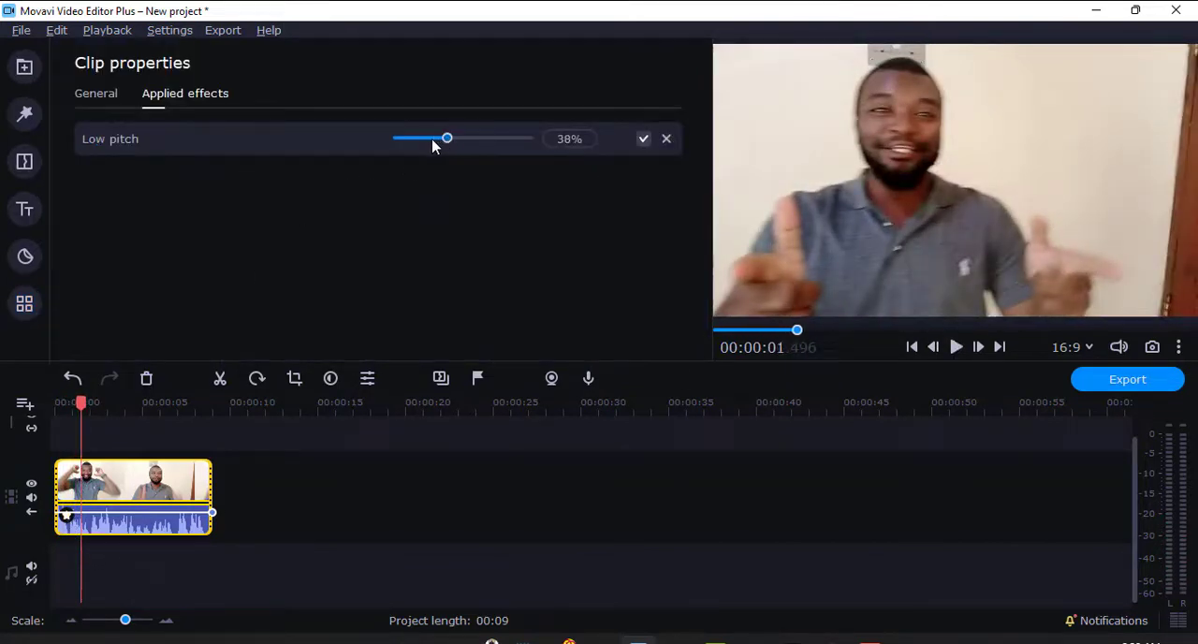
drag(446, 138, 408, 139)
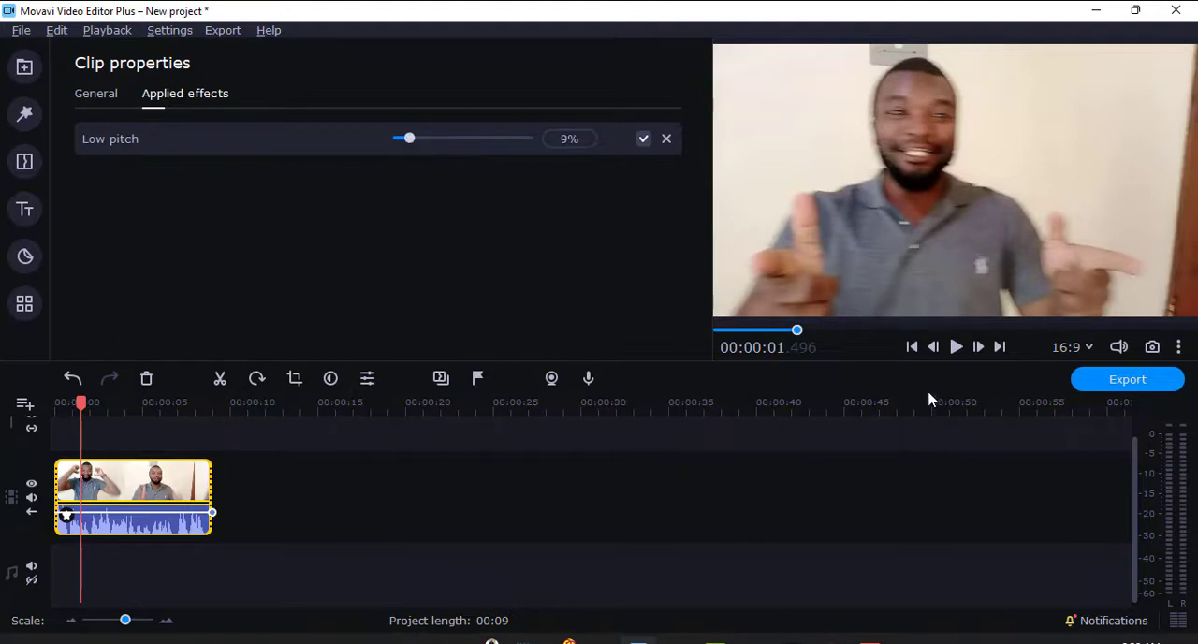
click(955, 346)
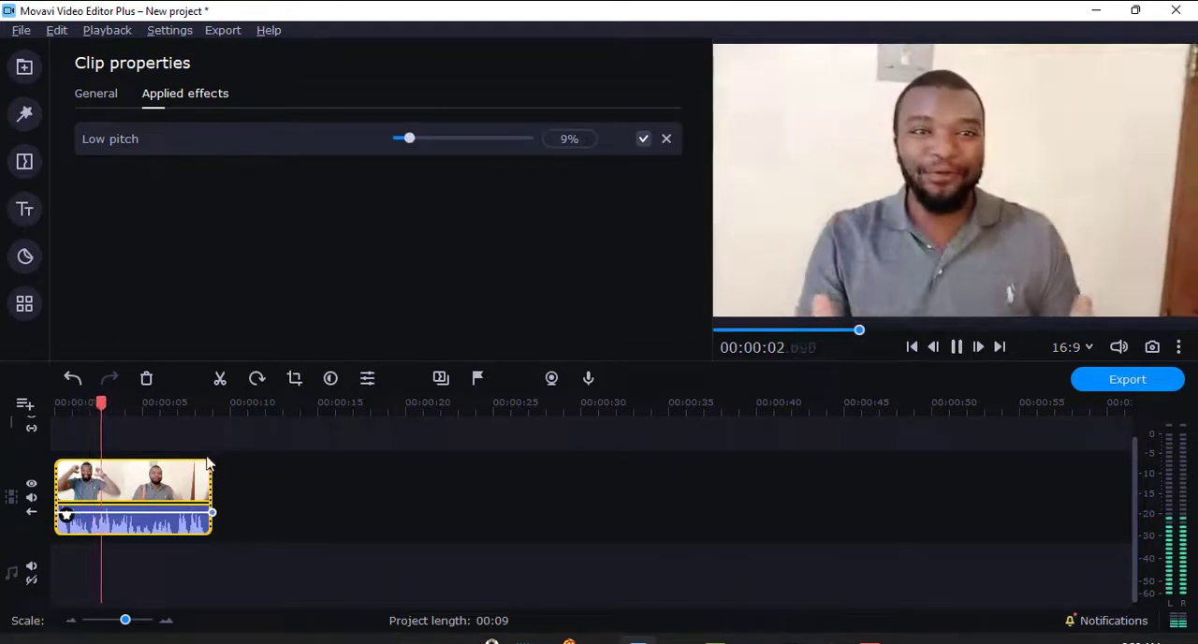
click(24, 303)
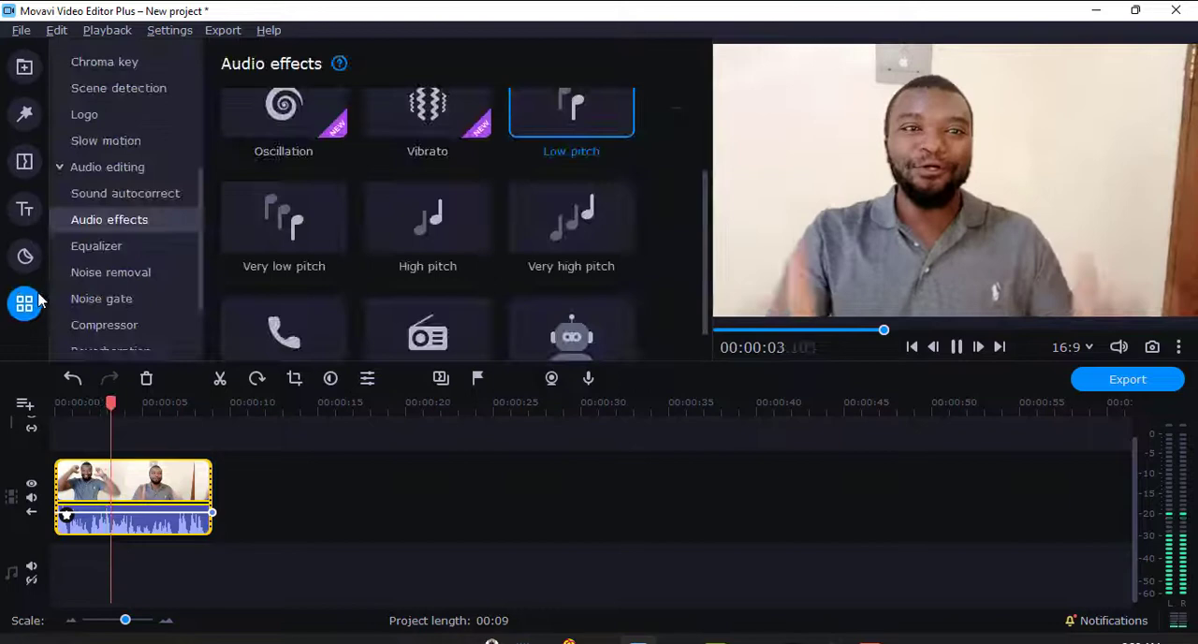